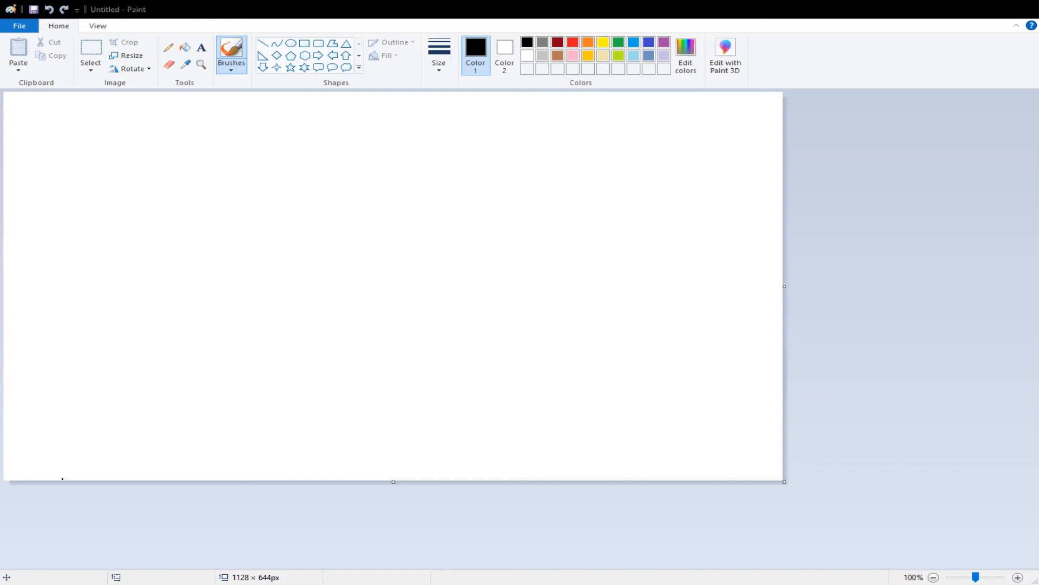
{"action": "mouse_move", "coordinate": [78, 509]}
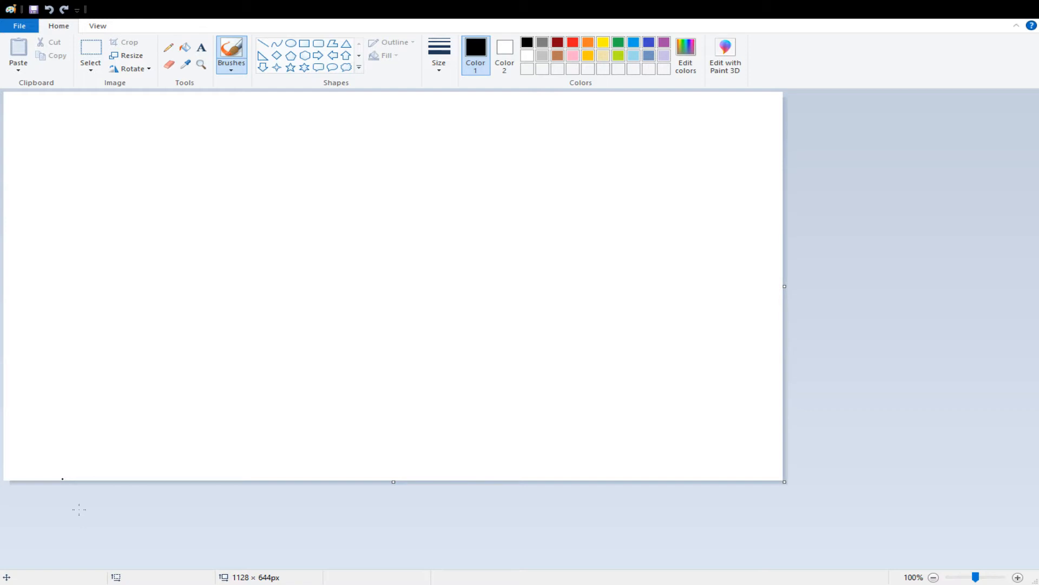
{"action": "mouse_move", "coordinate": [306, 156]}
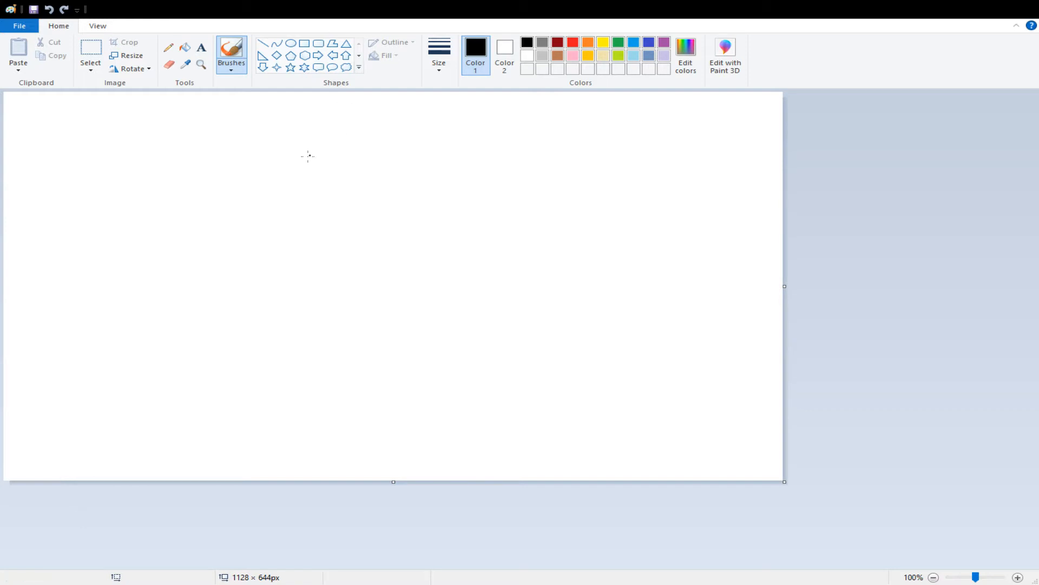
{"action": "mouse_move", "coordinate": [111, 456]}
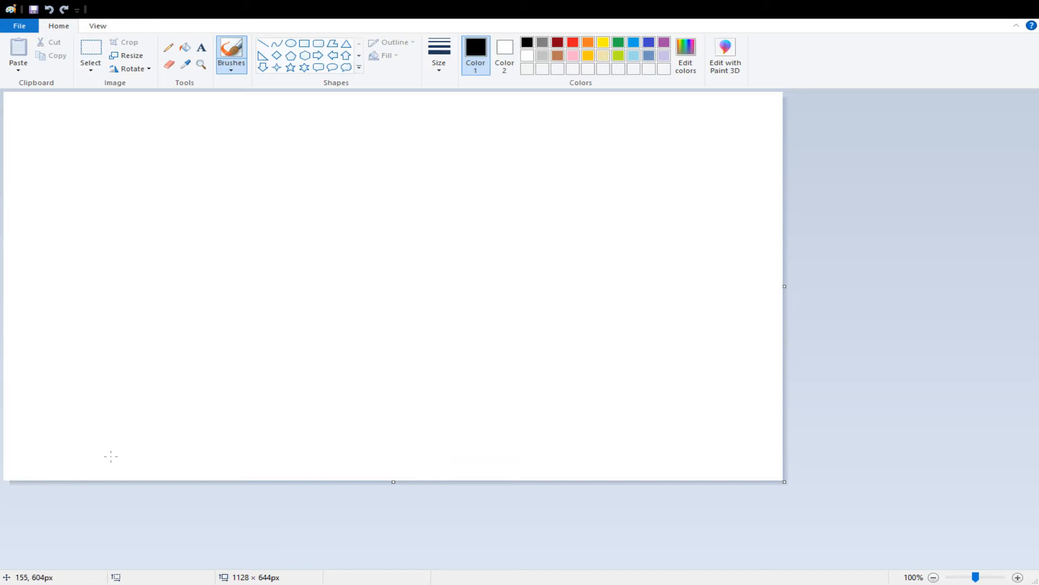
{"action": "mouse_move", "coordinate": [83, 451]}
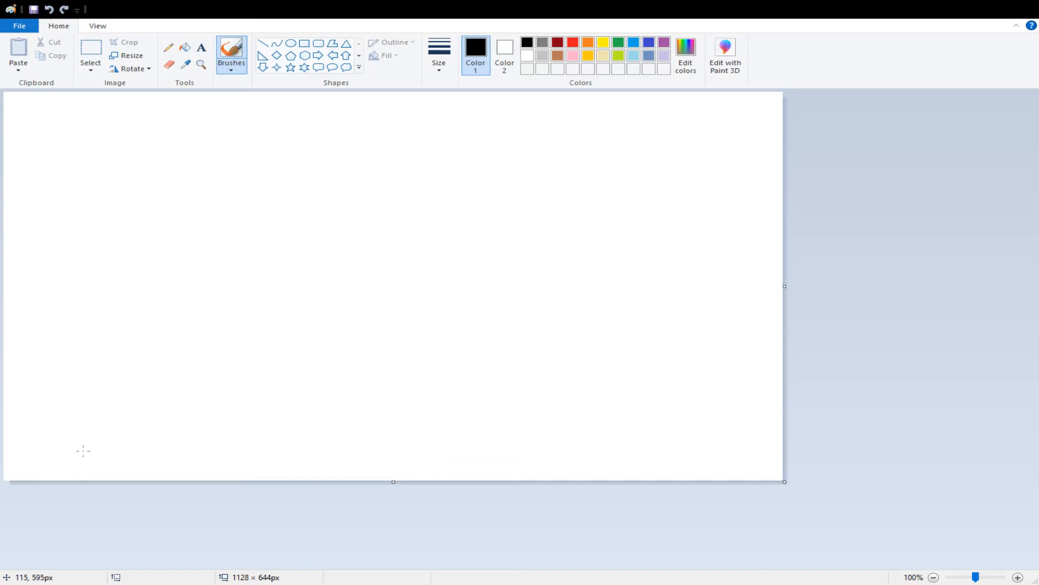
{"action": "mouse_move", "coordinate": [56, 459]}
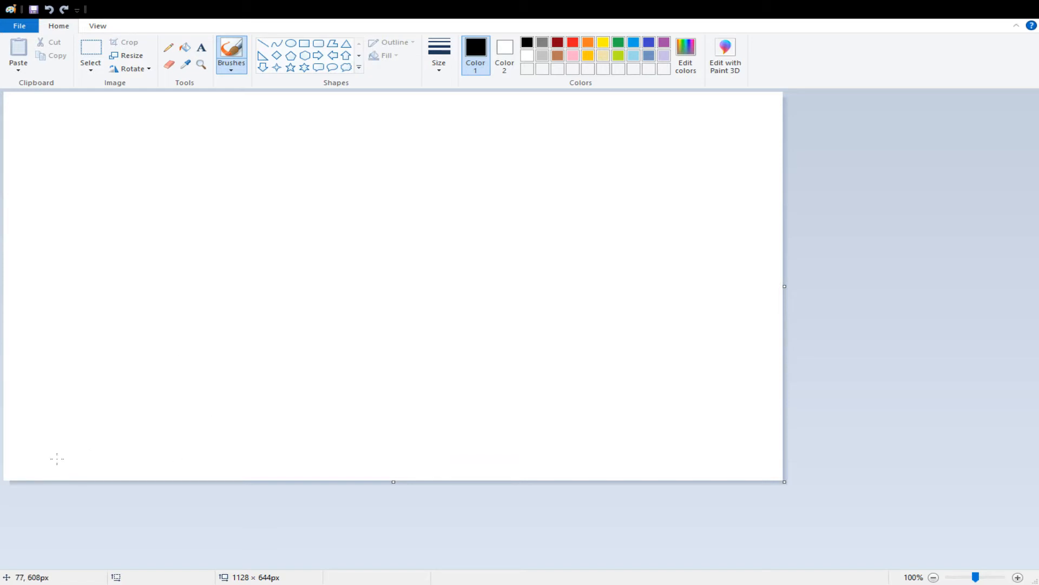
{"action": "mouse_move", "coordinate": [33, 462]}
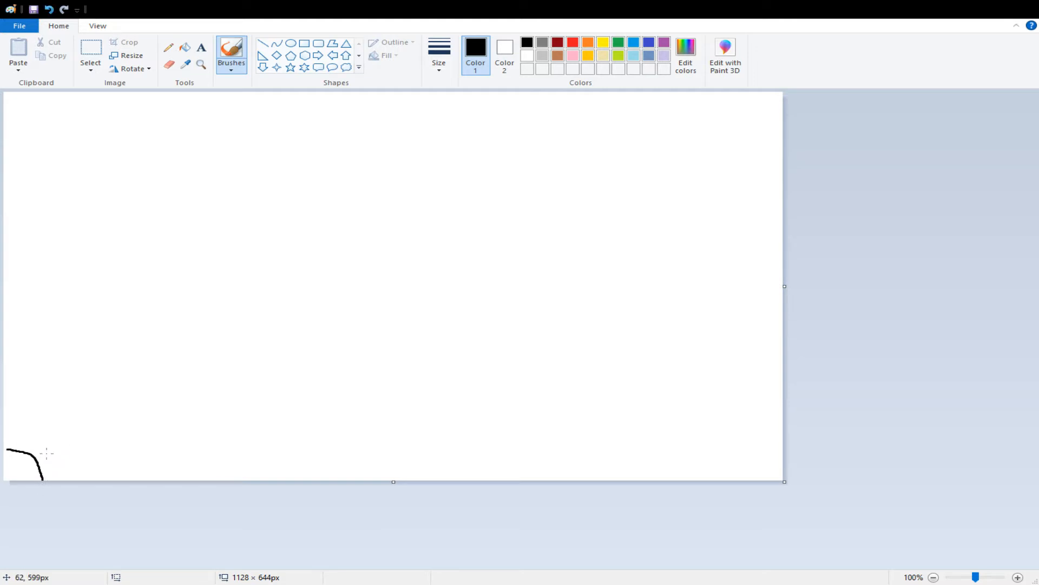
Step: Draw the bumpy black ground line with a raised edge at the right
{"action": "left_click_drag", "start_coordinate": [47, 453], "coordinate": [643, 438]}
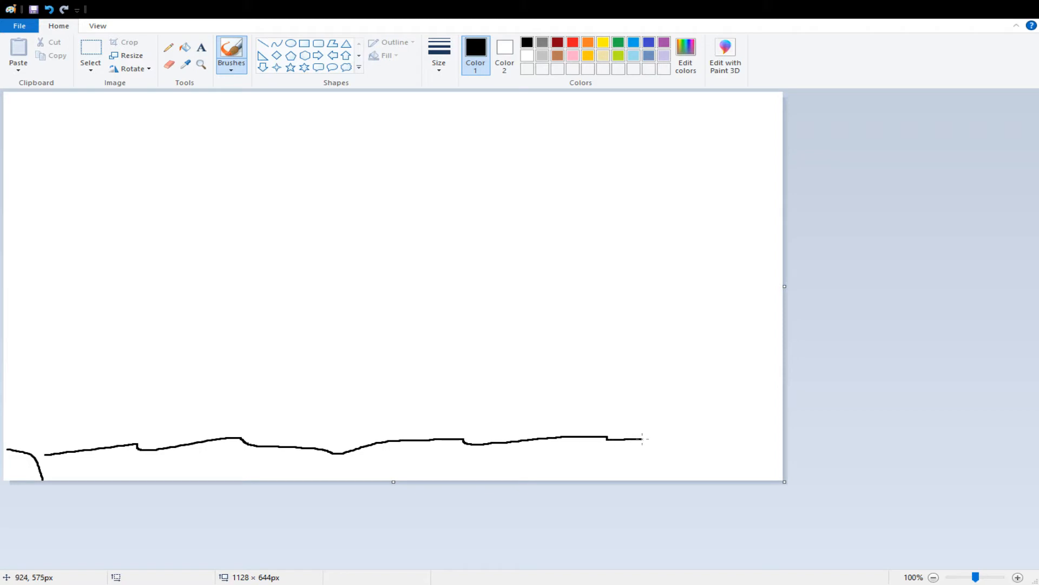
{"action": "left_click_drag", "start_coordinate": [640, 437], "coordinate": [782, 434]}
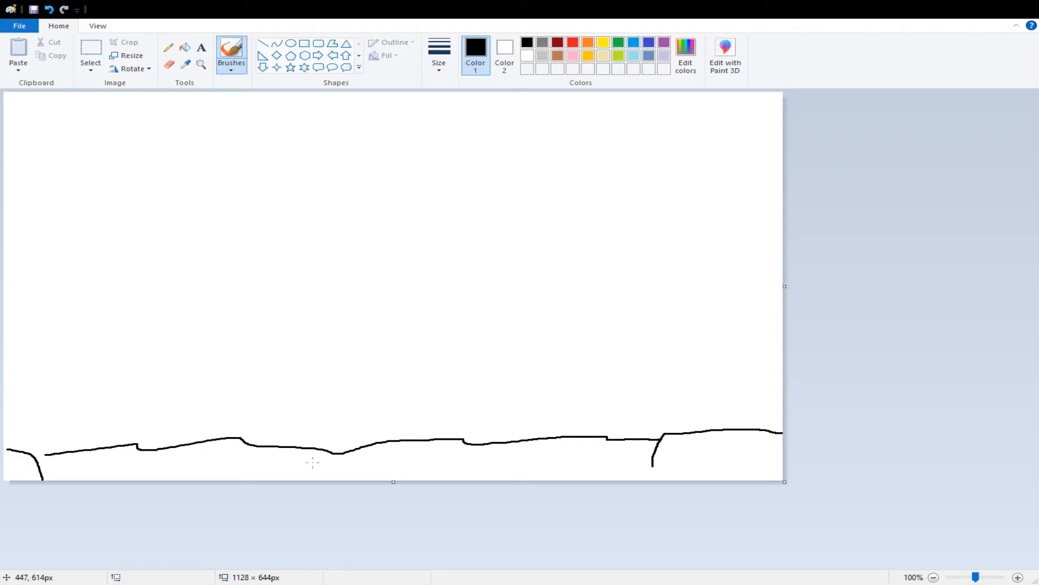
Step: Draw the tower's left wall, top and right wall rising from the ground
{"action": "left_click_drag", "start_coordinate": [173, 447], "coordinate": [175, 347]}
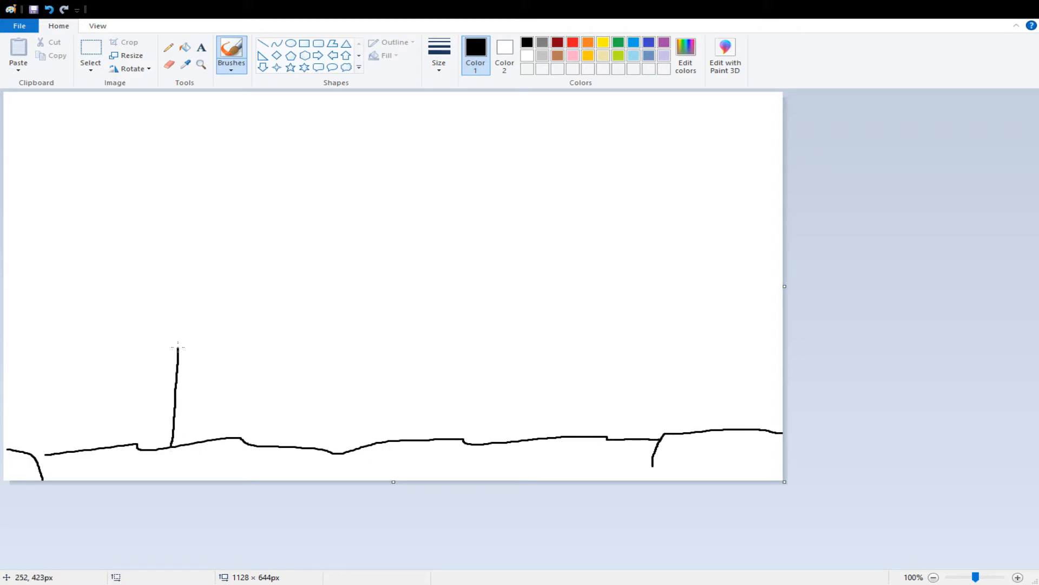
{"action": "left_click_drag", "start_coordinate": [177, 344], "coordinate": [176, 278]}
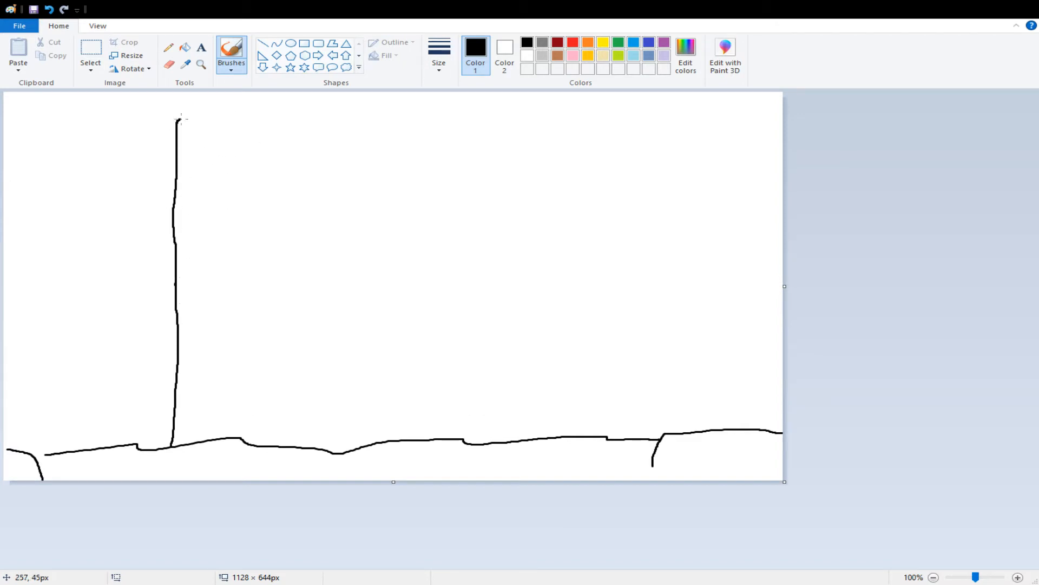
{"action": "left_click_drag", "start_coordinate": [178, 118], "coordinate": [634, 441]}
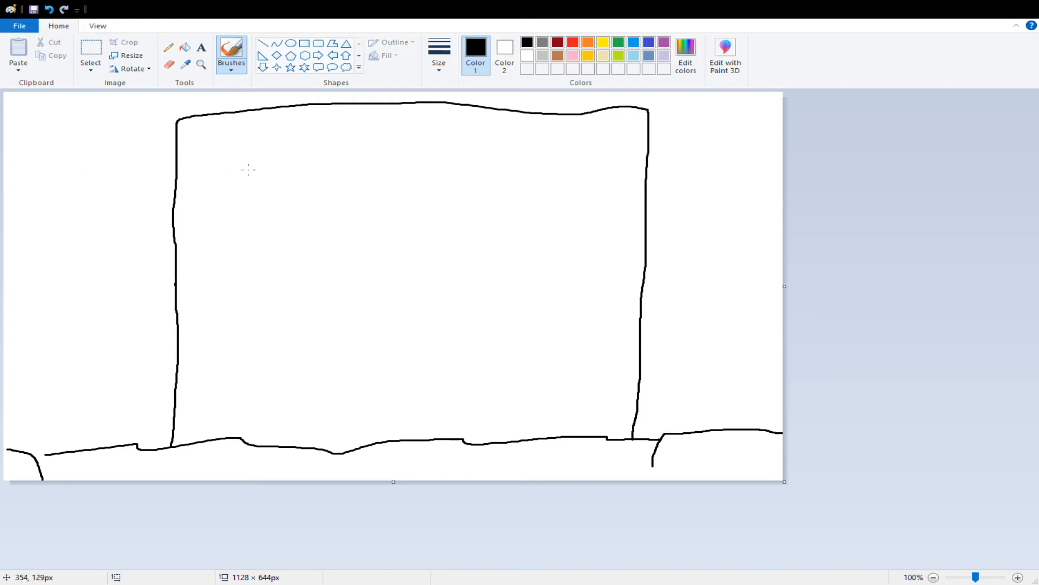
{"action": "mouse_move", "coordinate": [515, 179]}
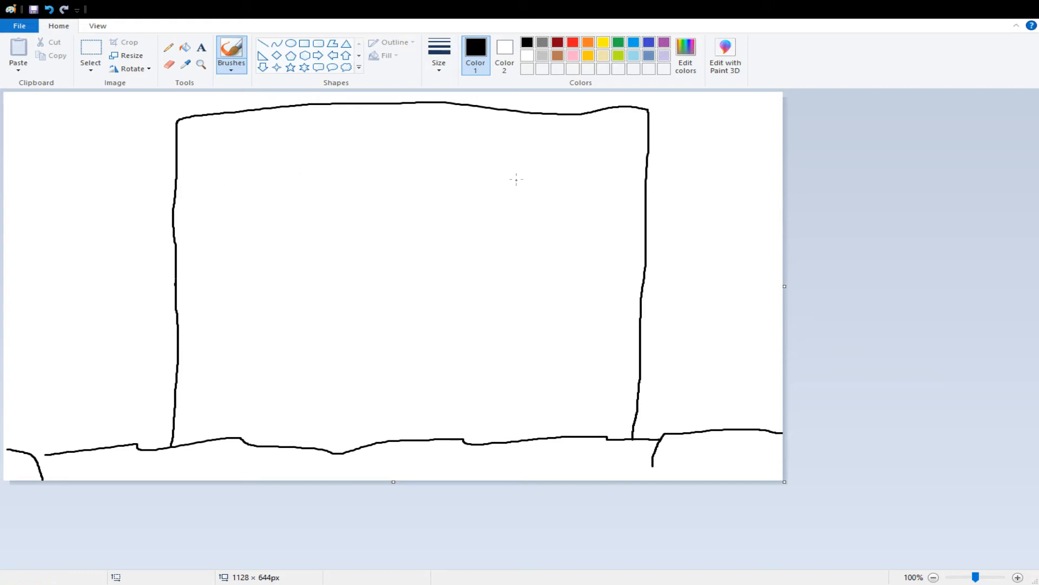
{"action": "mouse_move", "coordinate": [173, 224]}
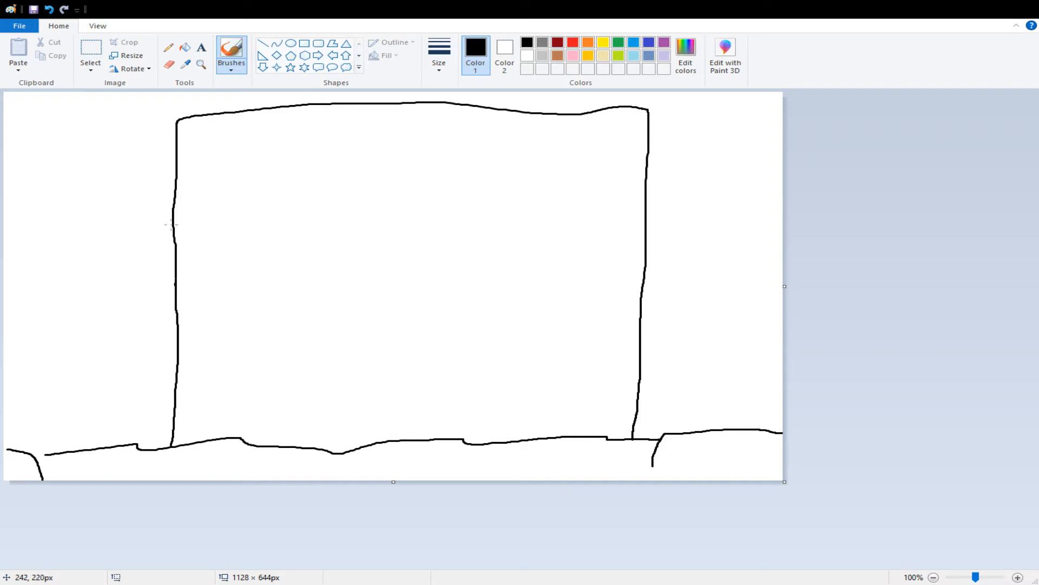
{"action": "mouse_move", "coordinate": [168, 420]}
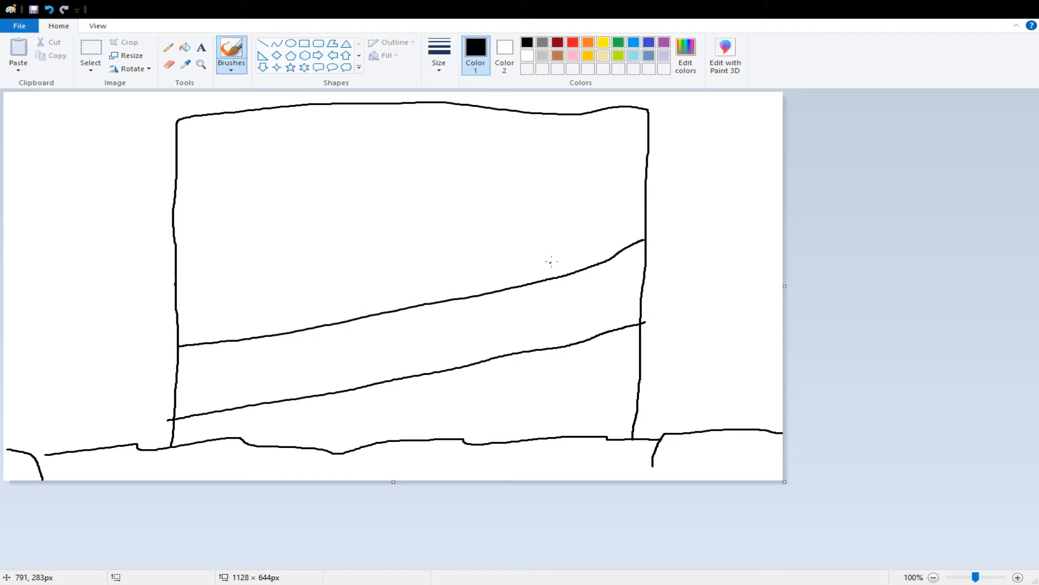
{"action": "mouse_move", "coordinate": [204, 293]}
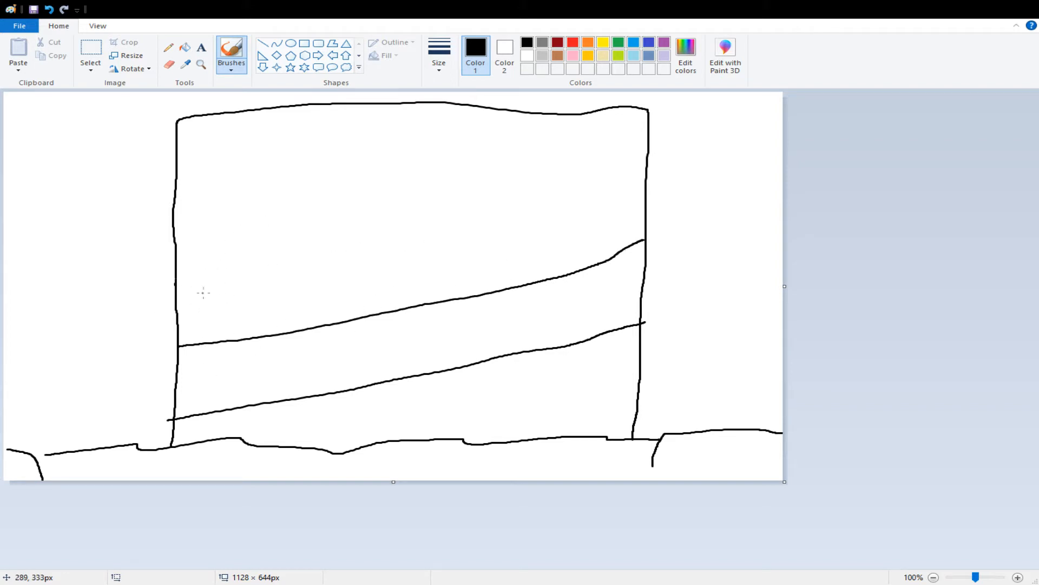
{"action": "mouse_move", "coordinate": [173, 206]}
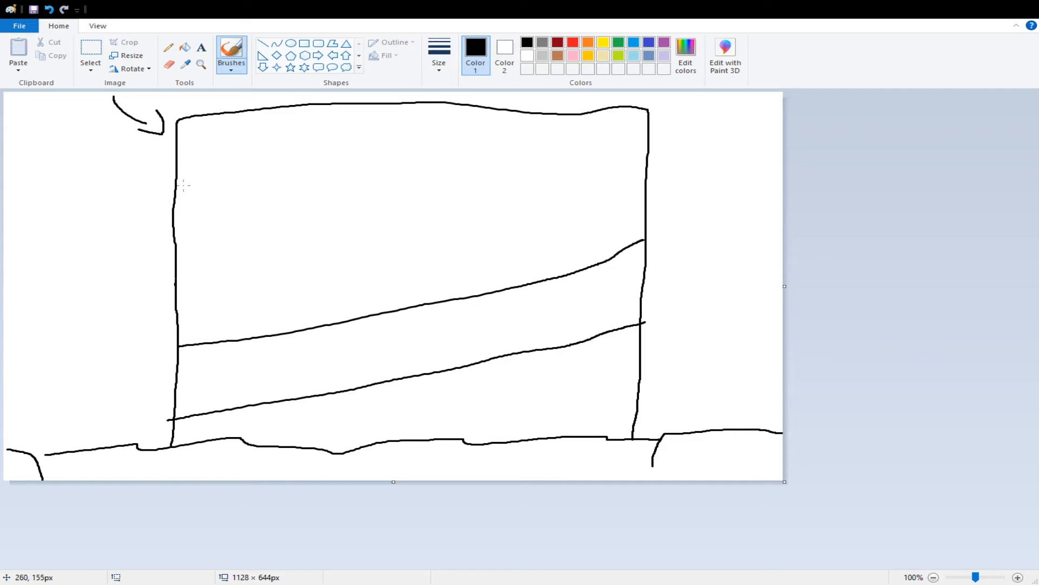
Step: Draw the upper sloping ledge line across the tower
{"action": "left_click_drag", "start_coordinate": [181, 185], "coordinate": [674, 110]}
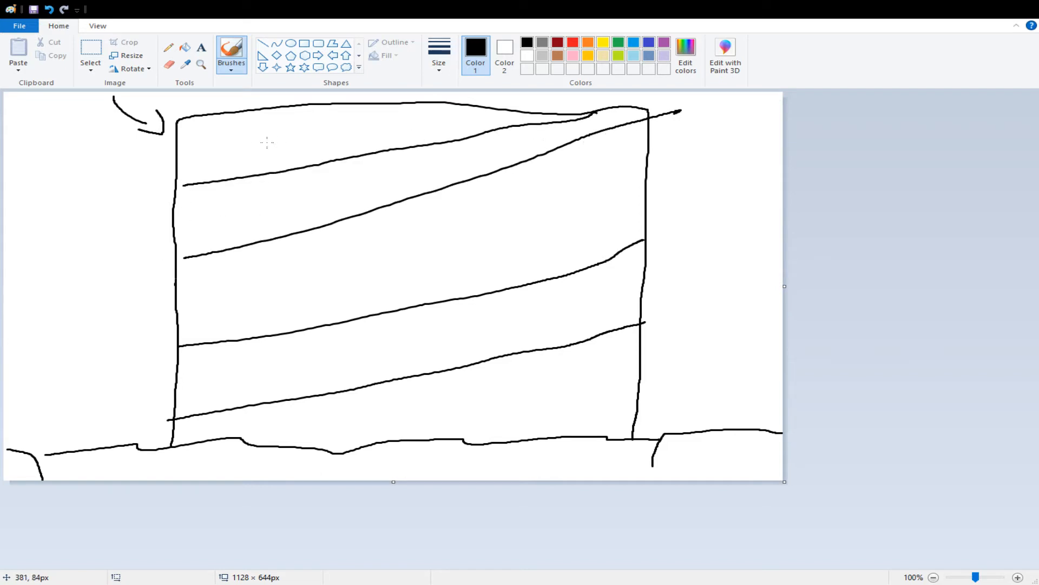
{"action": "mouse_move", "coordinate": [567, 59]}
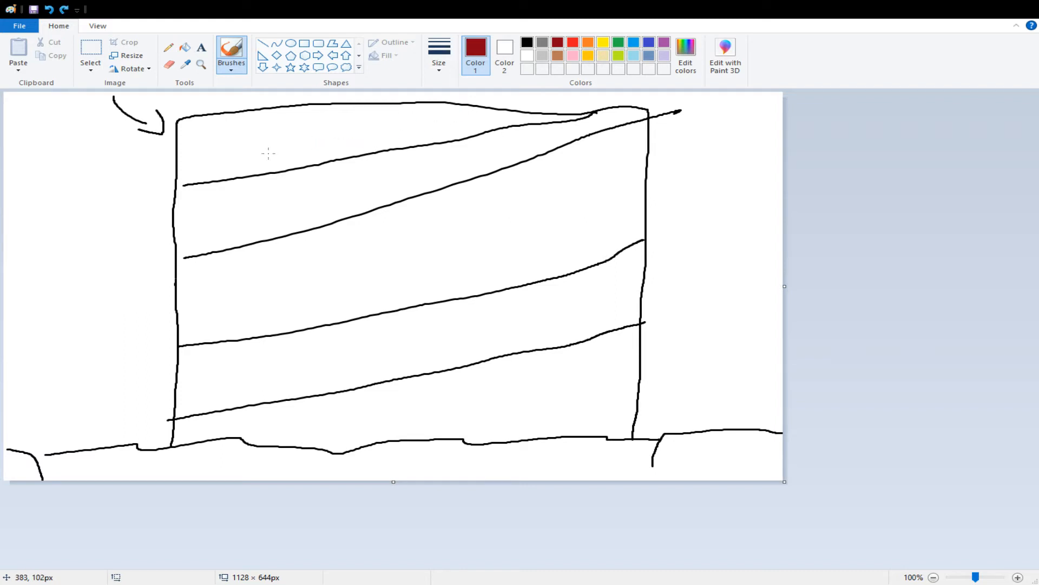
Step: Draw a red stick figure standing on the tower's top ledge
{"action": "left_click", "coordinate": [573, 43]}
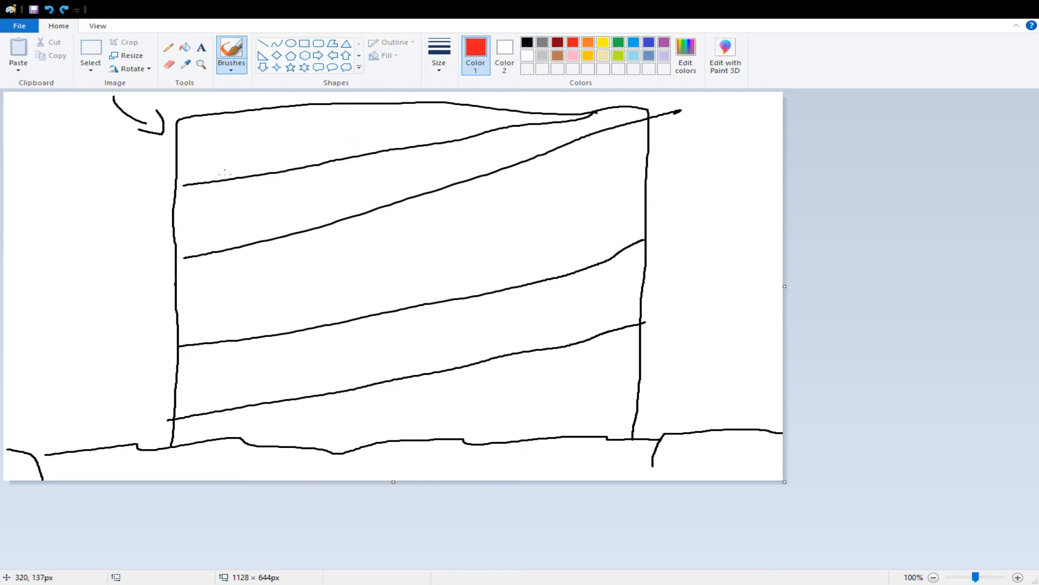
{"action": "left_click_drag", "start_coordinate": [241, 132], "coordinate": [224, 173]}
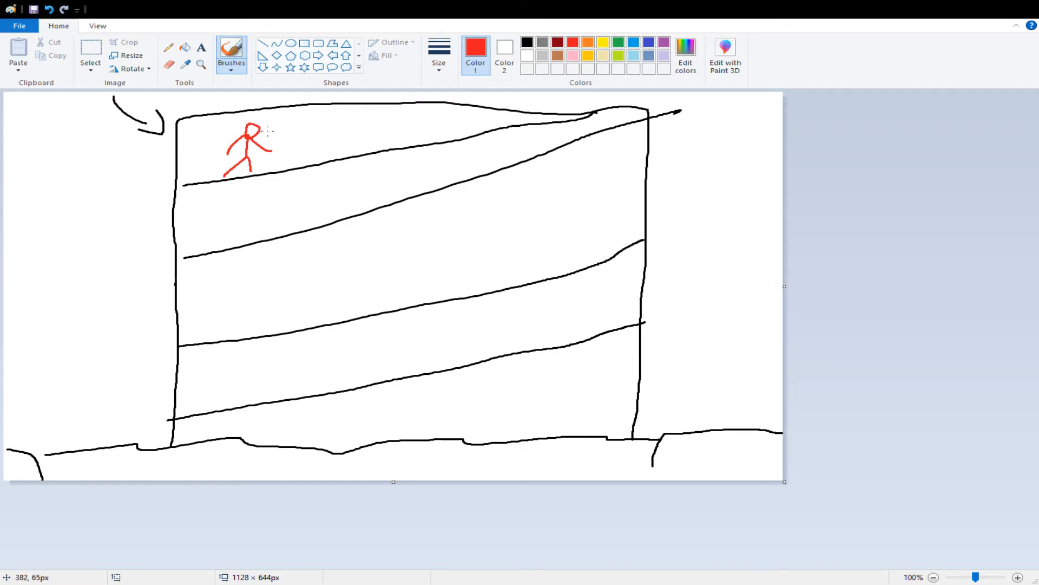
{"action": "mouse_move", "coordinate": [273, 149]}
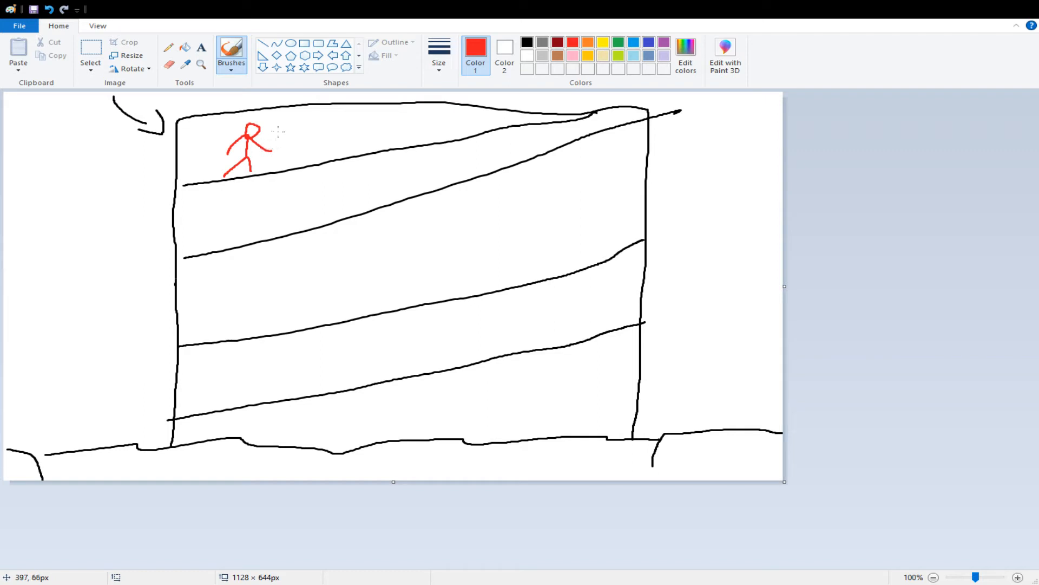
{"action": "mouse_move", "coordinate": [586, 55]}
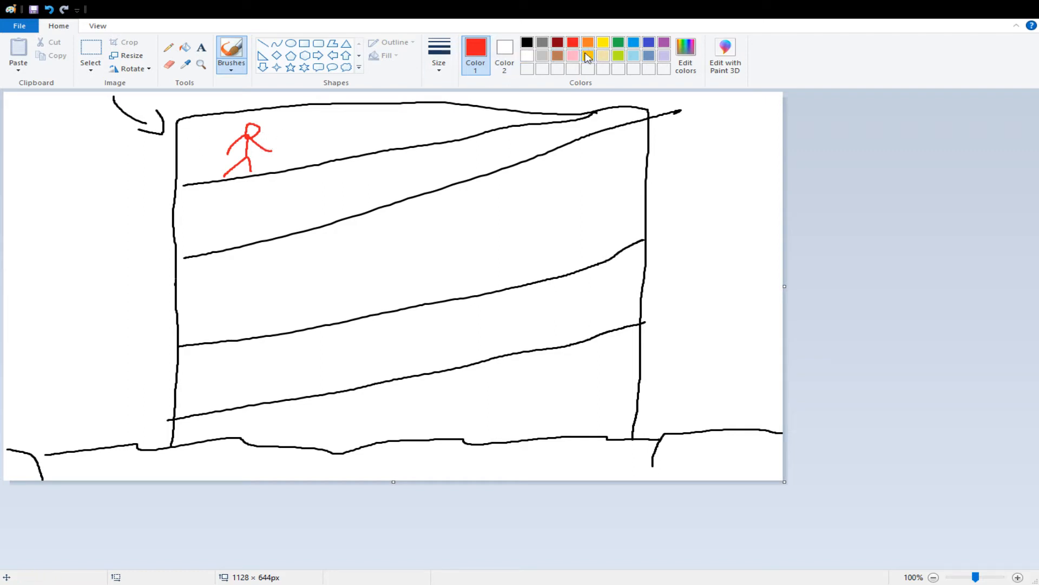
Step: Draw a blue stick figure and an arrow toward the red figure
{"action": "left_click", "coordinate": [589, 55]}
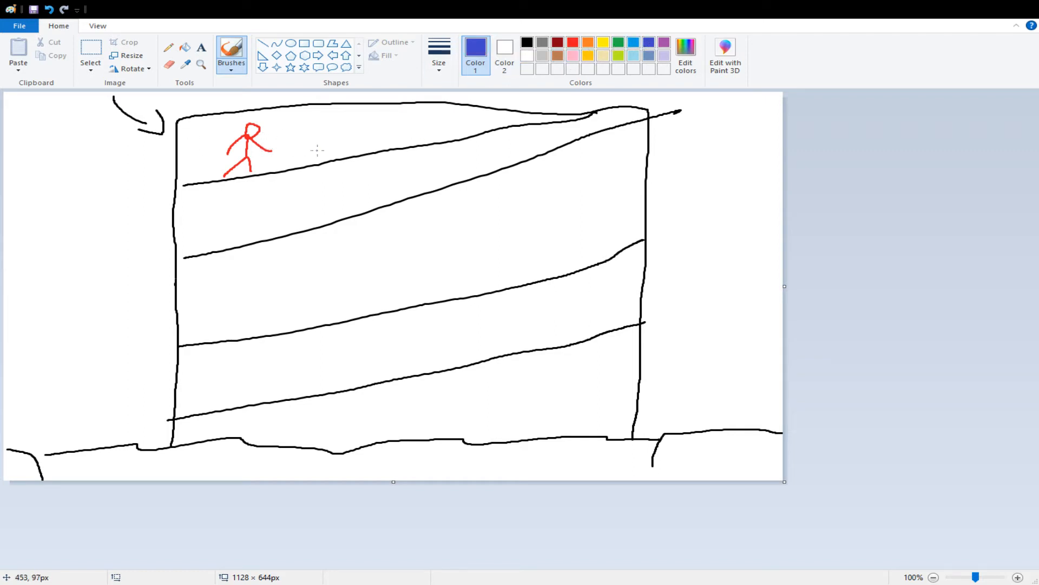
{"action": "left_click_drag", "start_coordinate": [322, 116], "coordinate": [319, 162]}
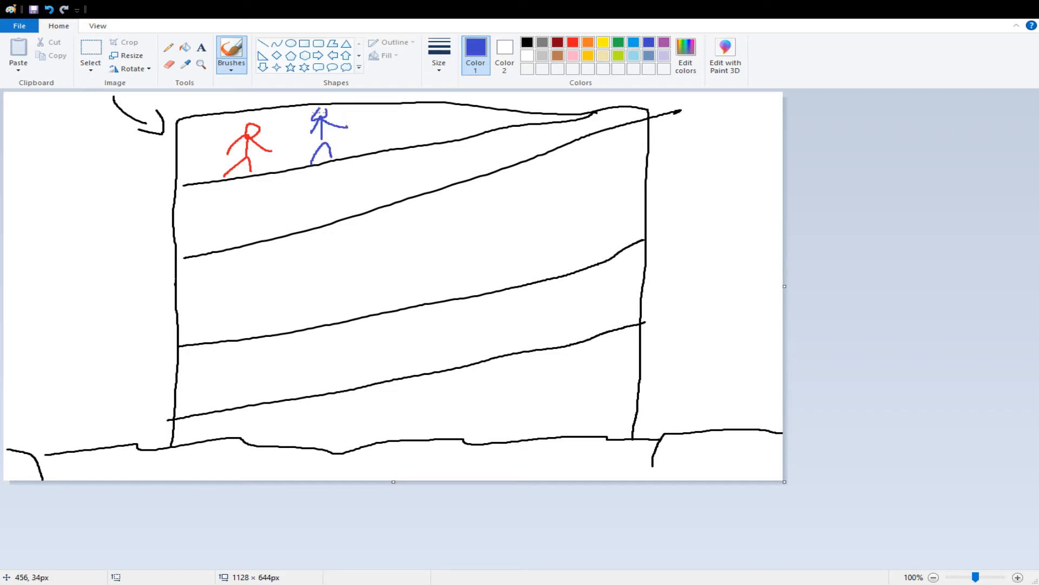
{"action": "left_click_drag", "start_coordinate": [338, 129], "coordinate": [274, 138]}
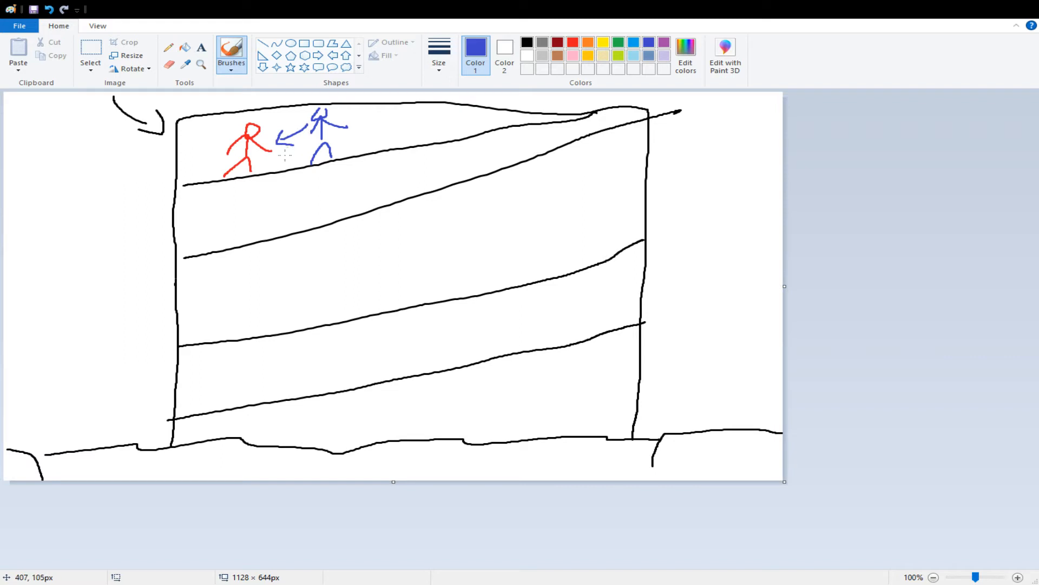
{"action": "mouse_move", "coordinate": [217, 155]}
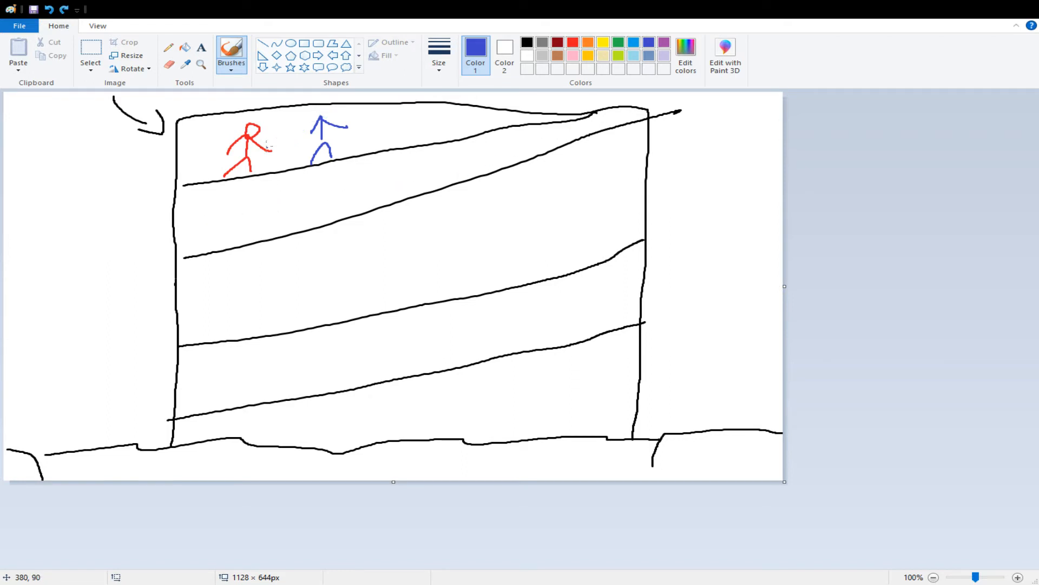
Step: Remove the blue figure and change the drawing colour via black to blue
{"action": "left_click", "coordinate": [322, 109]}
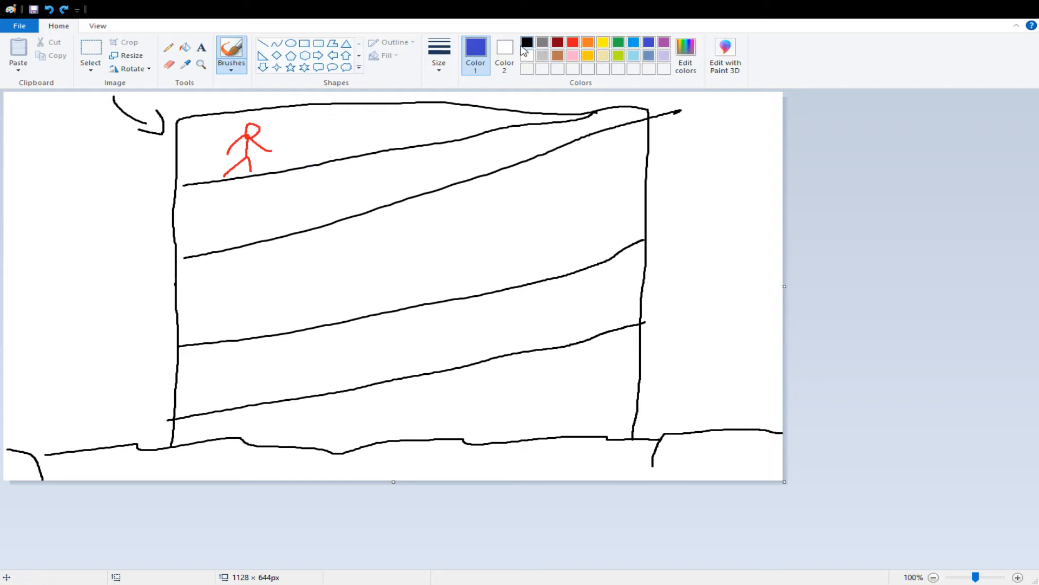
{"action": "left_click", "coordinate": [528, 42]}
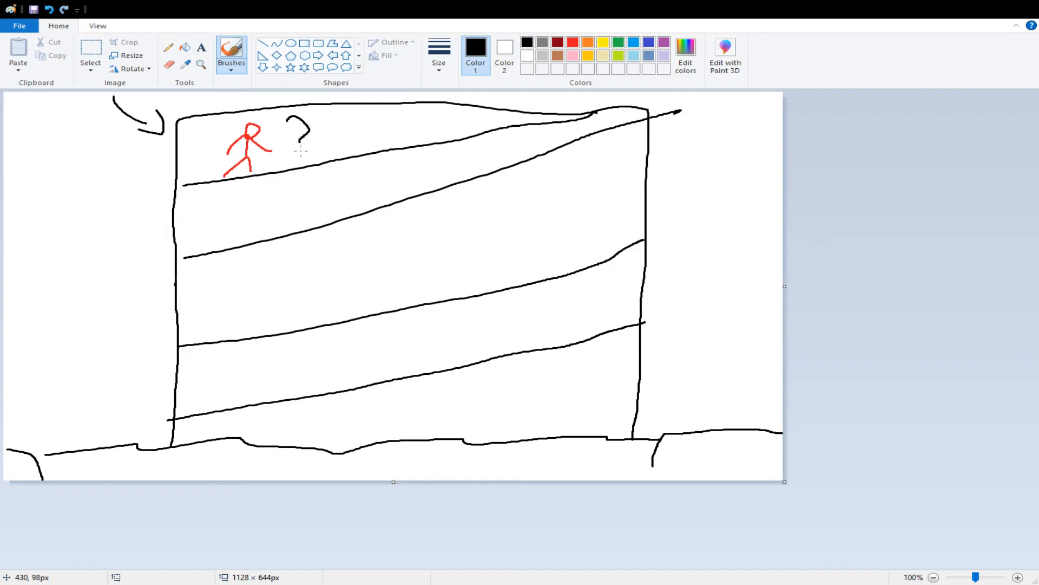
{"action": "left_click", "coordinate": [633, 43]}
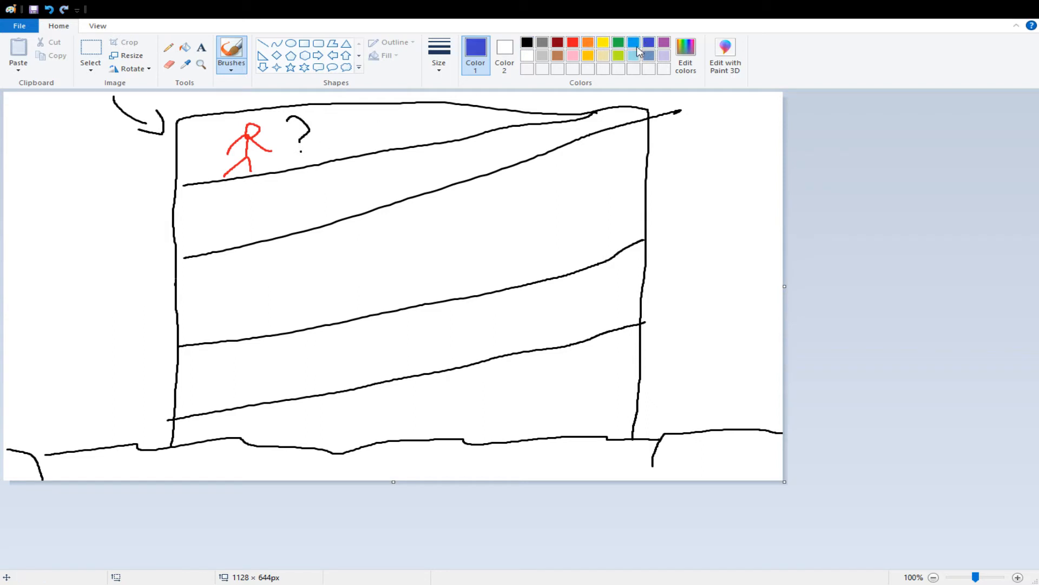
{"action": "mouse_move", "coordinate": [170, 302]}
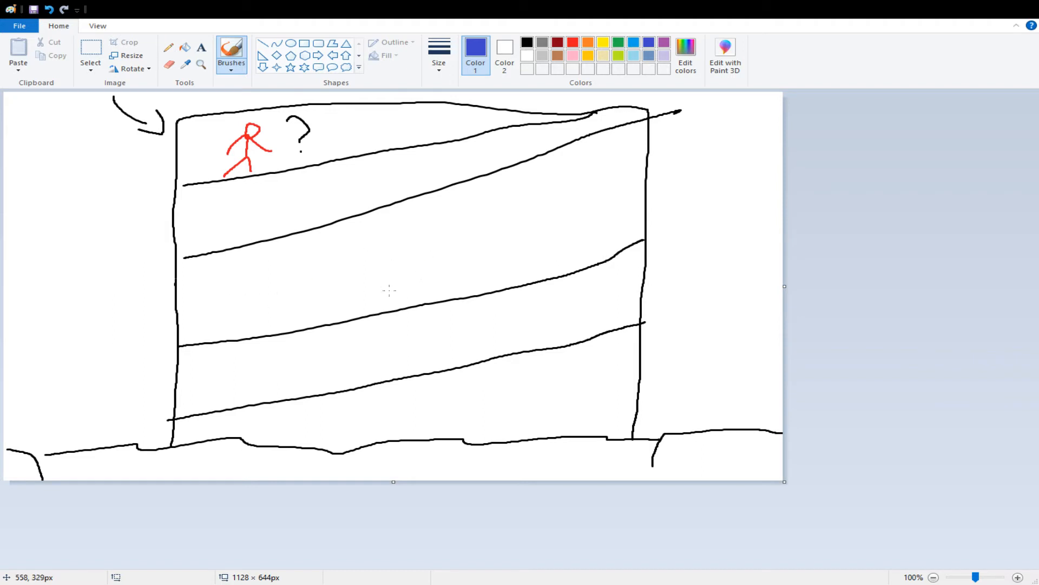
Step: Draw the blue figure's legs, body, head and arms on the middle ledge
{"action": "left_click_drag", "start_coordinate": [412, 239], "coordinate": [422, 298]}
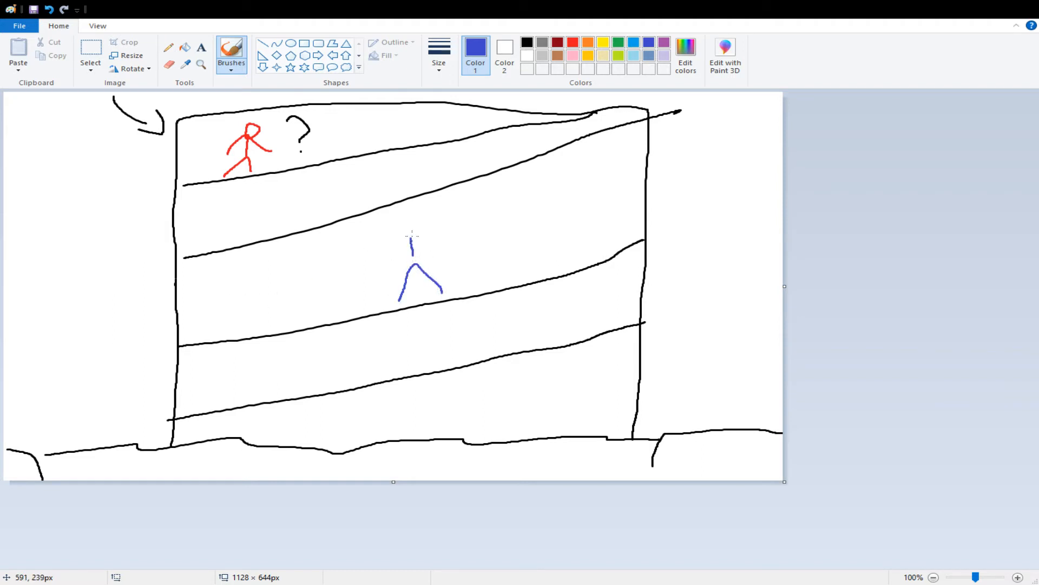
{"action": "left_click_drag", "start_coordinate": [411, 225], "coordinate": [408, 246]}
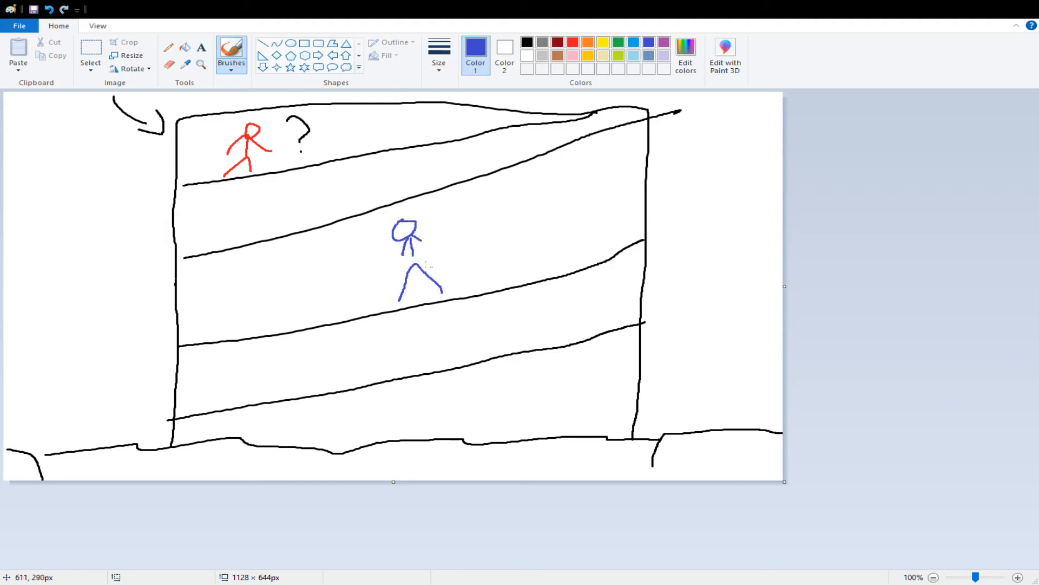
{"action": "left_click_drag", "start_coordinate": [408, 246], "coordinate": [415, 272]}
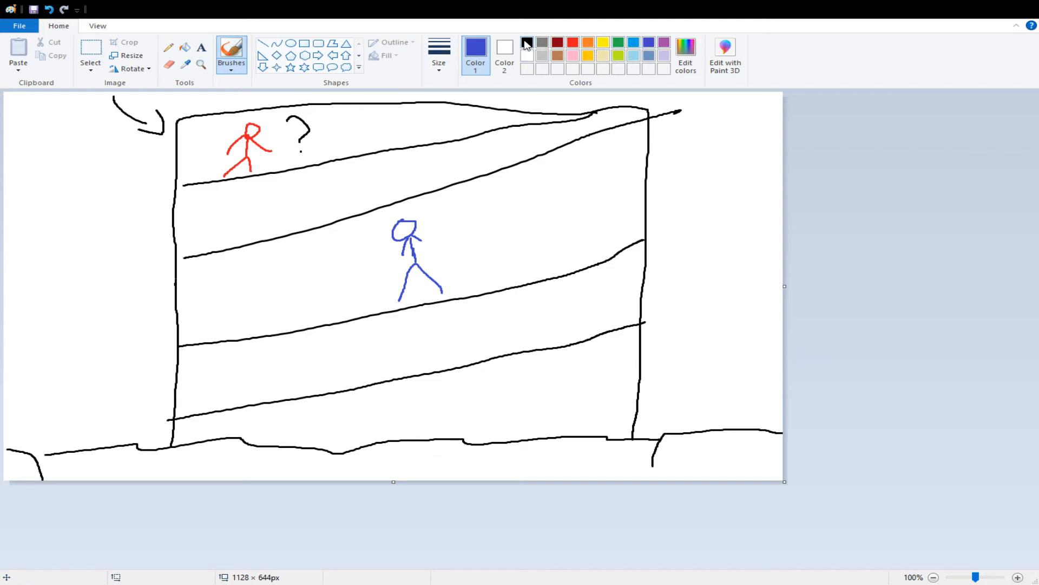
Step: Switch the drawing colour to black for the side ledges
{"action": "left_click", "coordinate": [527, 42]}
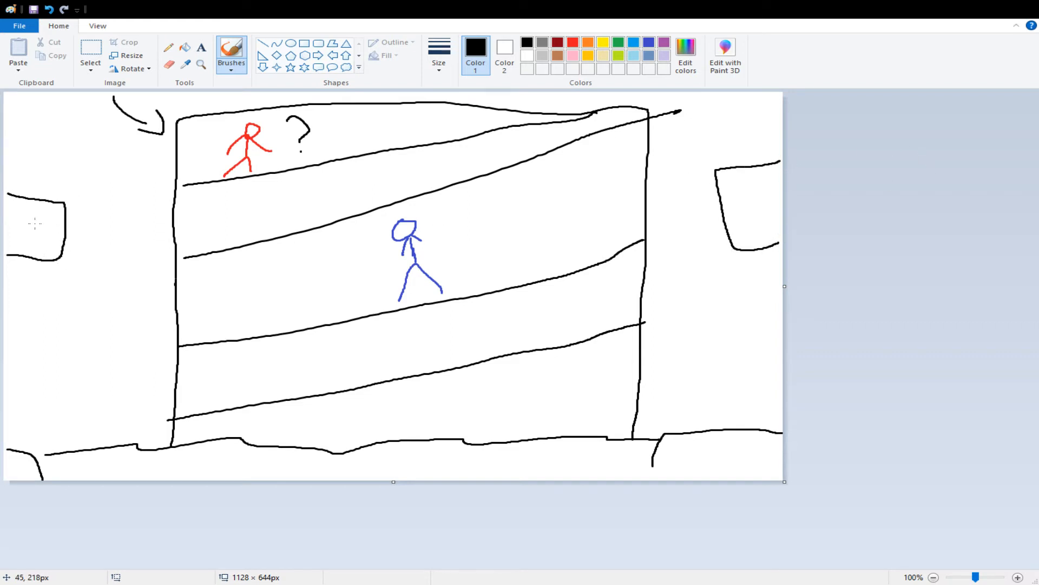
{"action": "mouse_move", "coordinate": [451, 253]}
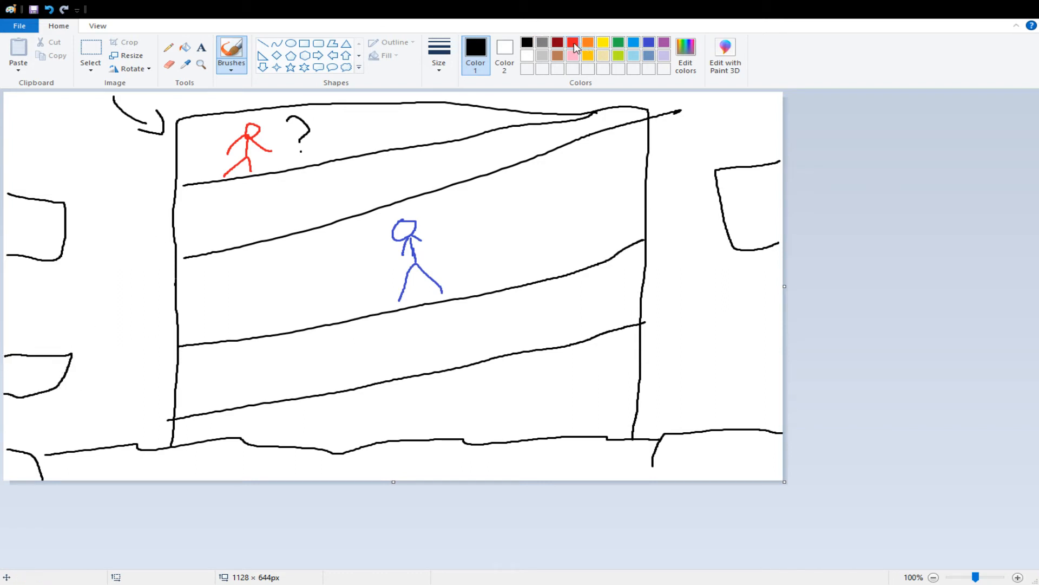
Step: Pick brown and draw the line along the lower left ledge to the tower wall
{"action": "left_click", "coordinate": [572, 43]}
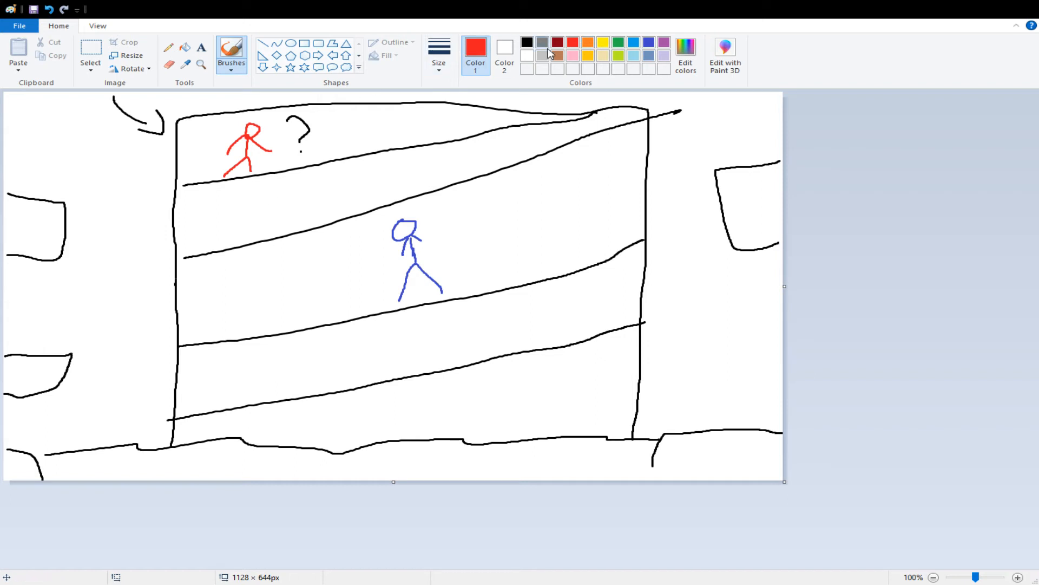
{"action": "left_click", "coordinate": [557, 56]}
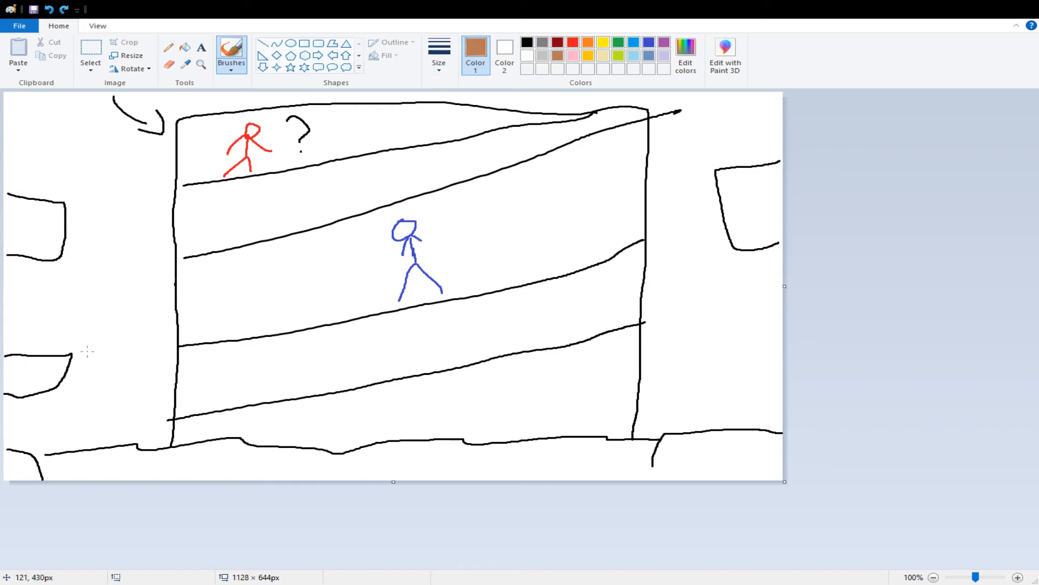
{"action": "left_click_drag", "start_coordinate": [72, 353], "coordinate": [120, 349]}
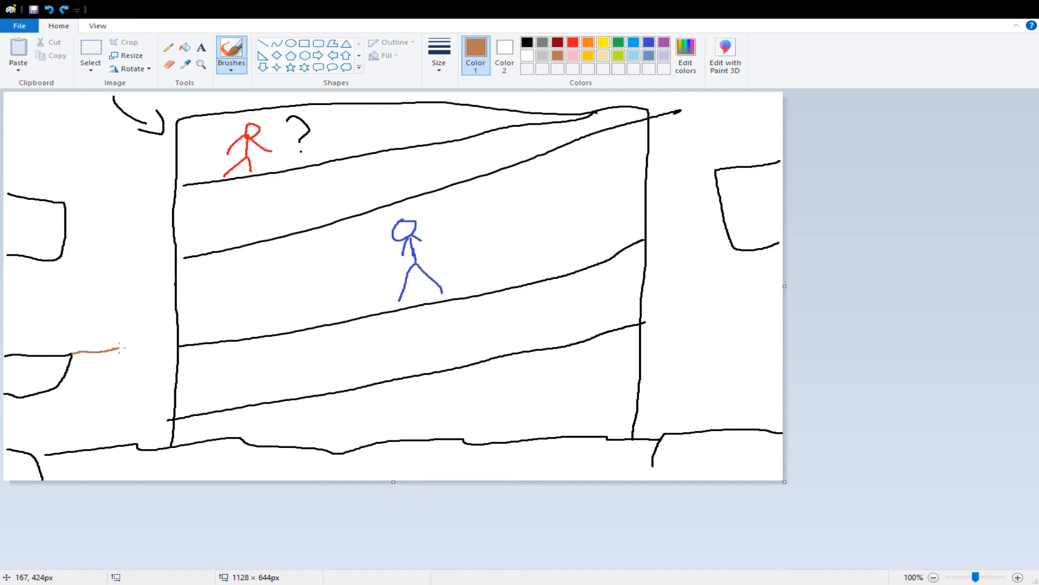
{"action": "left_click_drag", "start_coordinate": [119, 347], "coordinate": [179, 341]}
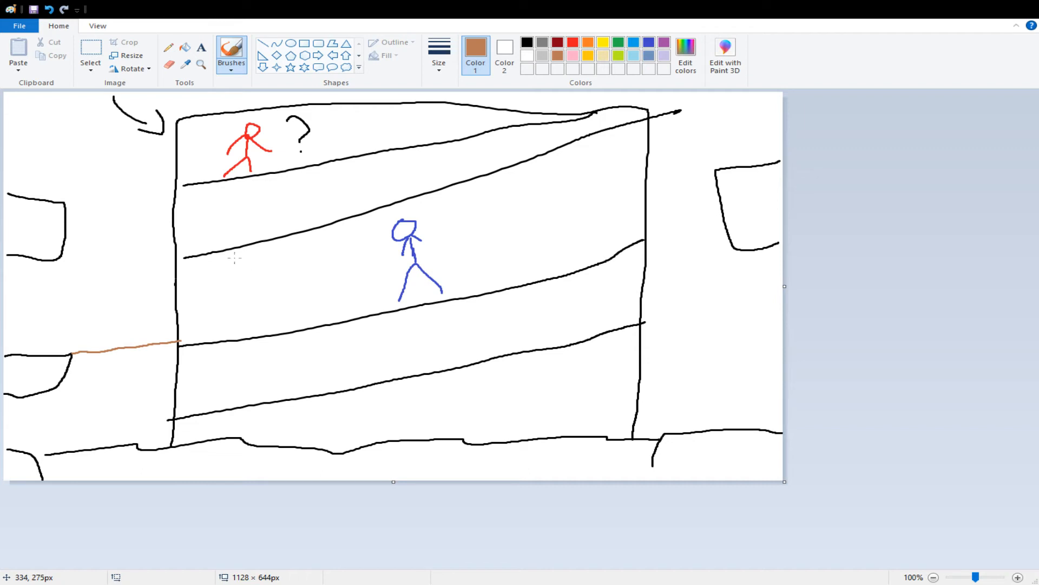
{"action": "mouse_move", "coordinate": [174, 340]}
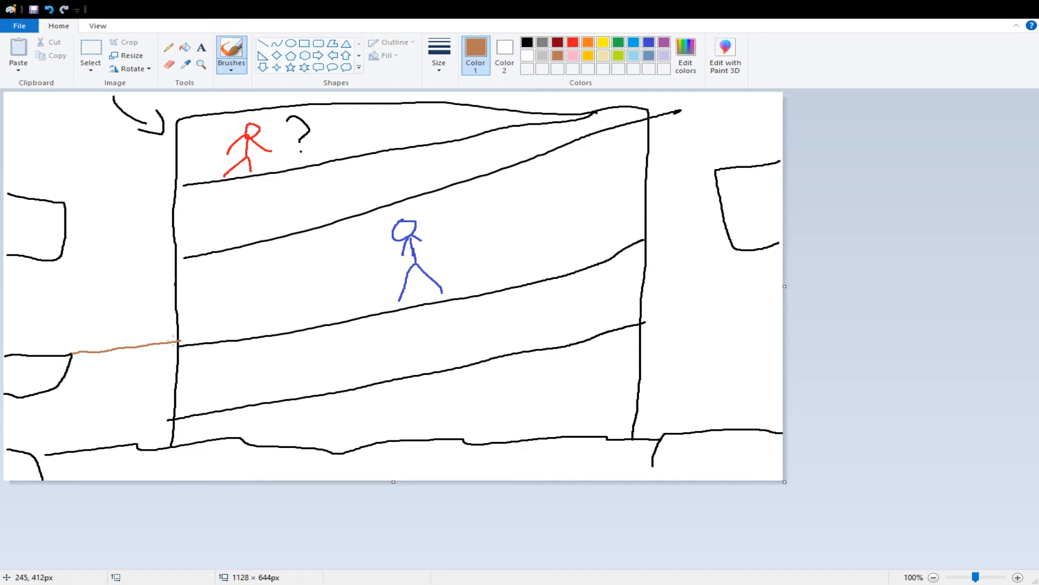
Step: Draw brown steps climbing to the tower's second ledge, then select blue
{"action": "left_click_drag", "start_coordinate": [178, 338], "coordinate": [209, 254]}
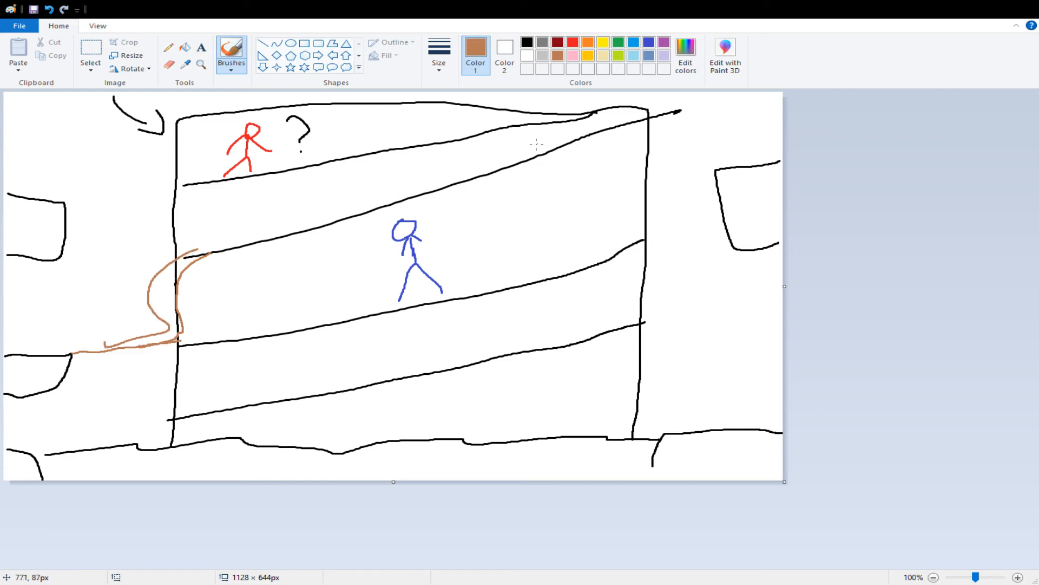
{"action": "mouse_move", "coordinate": [156, 245]}
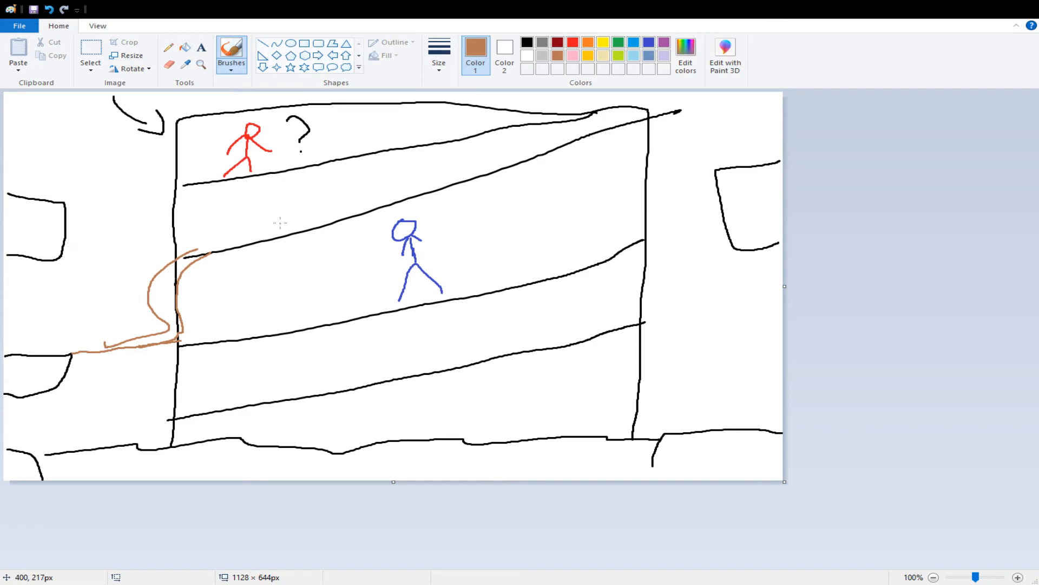
{"action": "mouse_move", "coordinate": [364, 265]}
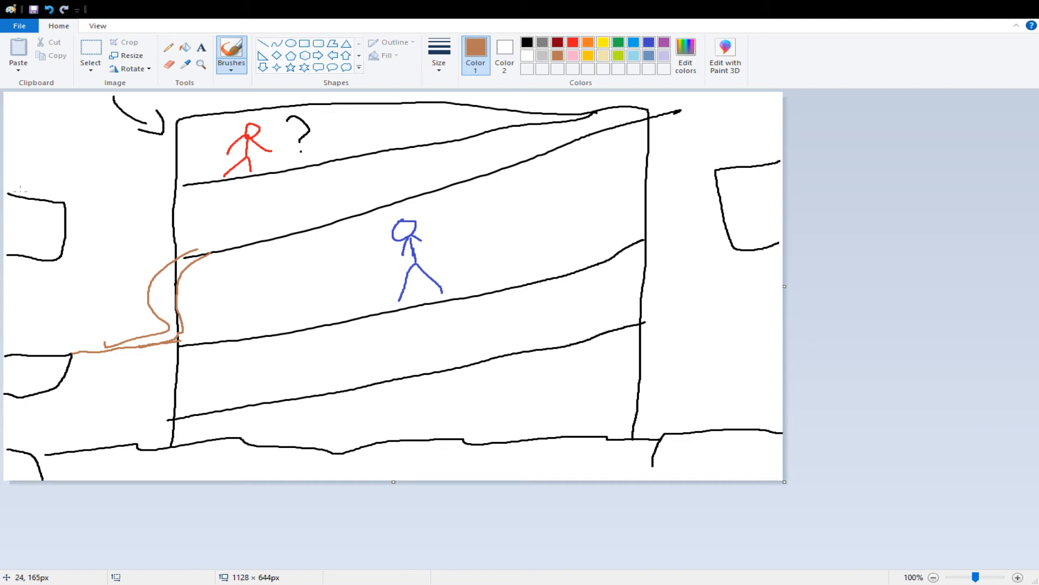
{"action": "left_click", "coordinate": [647, 43]}
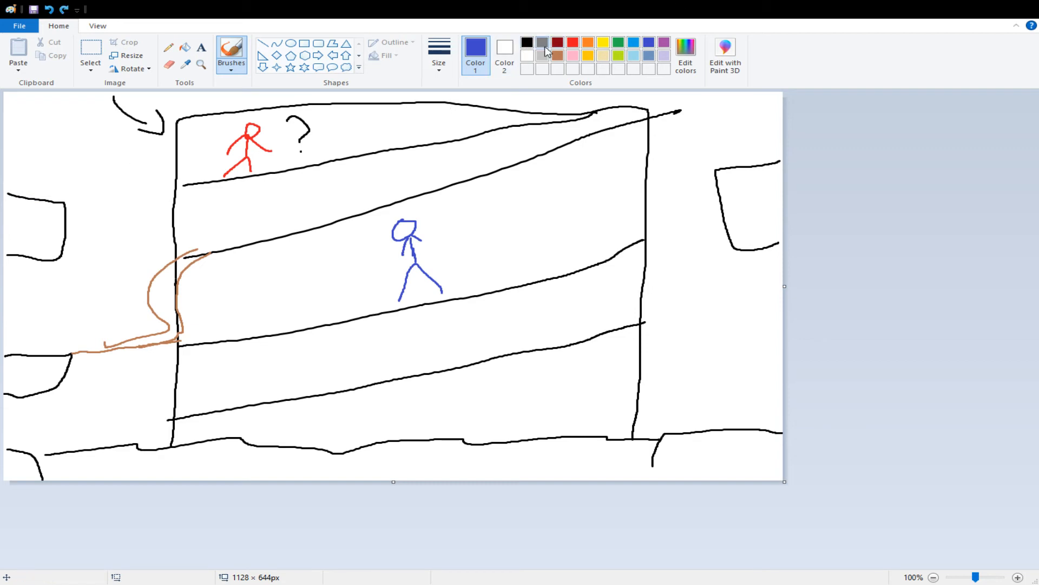
Step: Draw a blue stick figure on the upper left ledge
{"action": "left_click", "coordinate": [526, 42]}
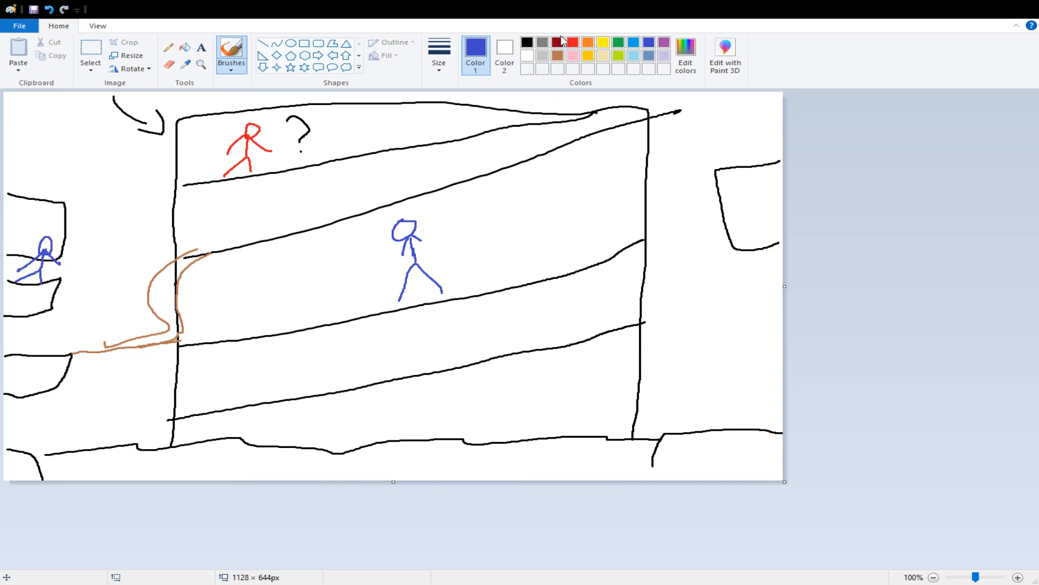
{"action": "left_click_drag", "start_coordinate": [83, 264], "coordinate": [119, 263]}
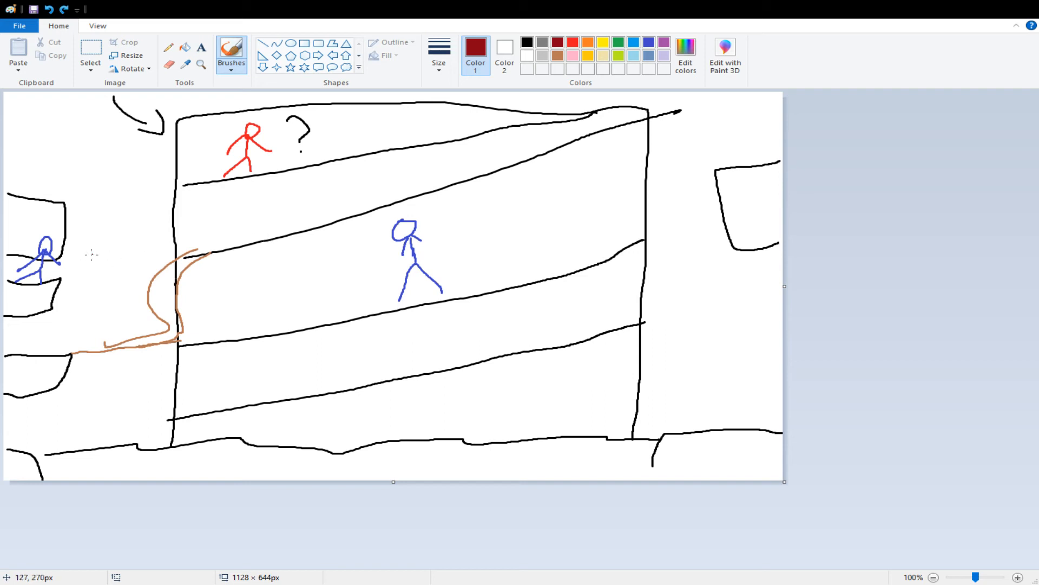
{"action": "mouse_move", "coordinate": [546, 54]}
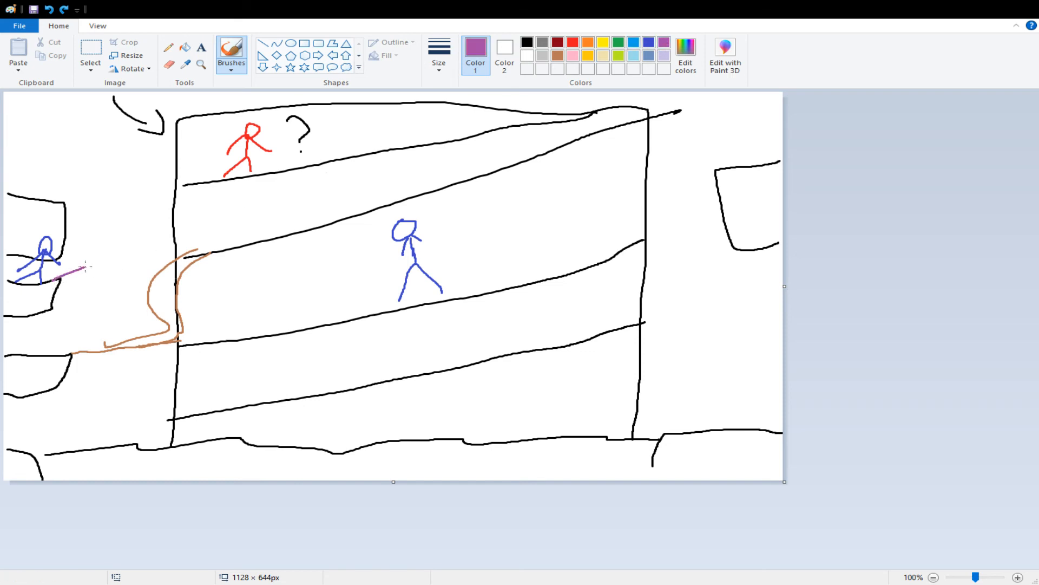
Step: Draw a purple arrow pointing right from the left figure, then select red
{"action": "left_click_drag", "start_coordinate": [72, 268], "coordinate": [129, 256]}
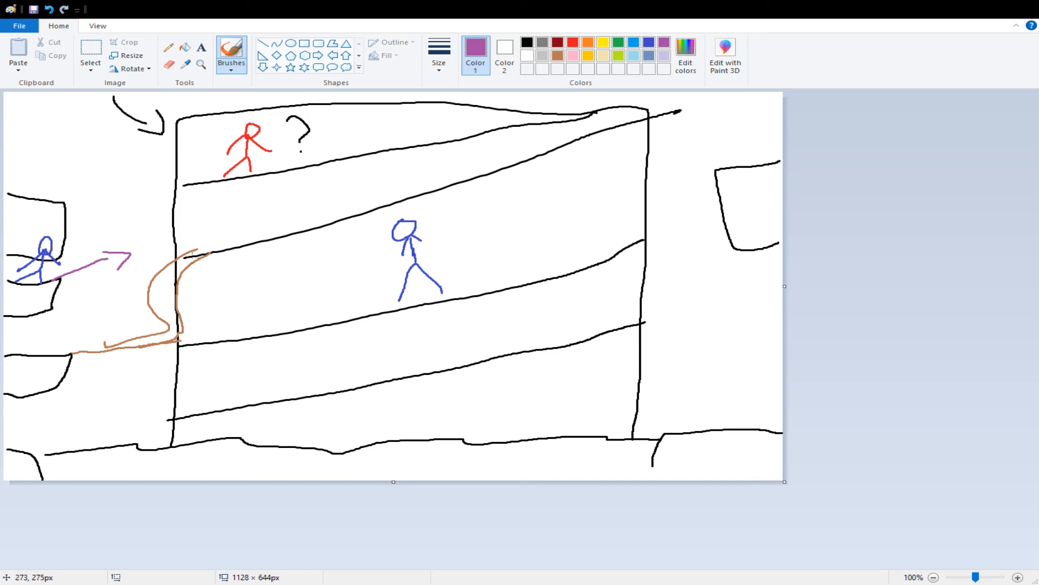
{"action": "mouse_move", "coordinate": [163, 258]}
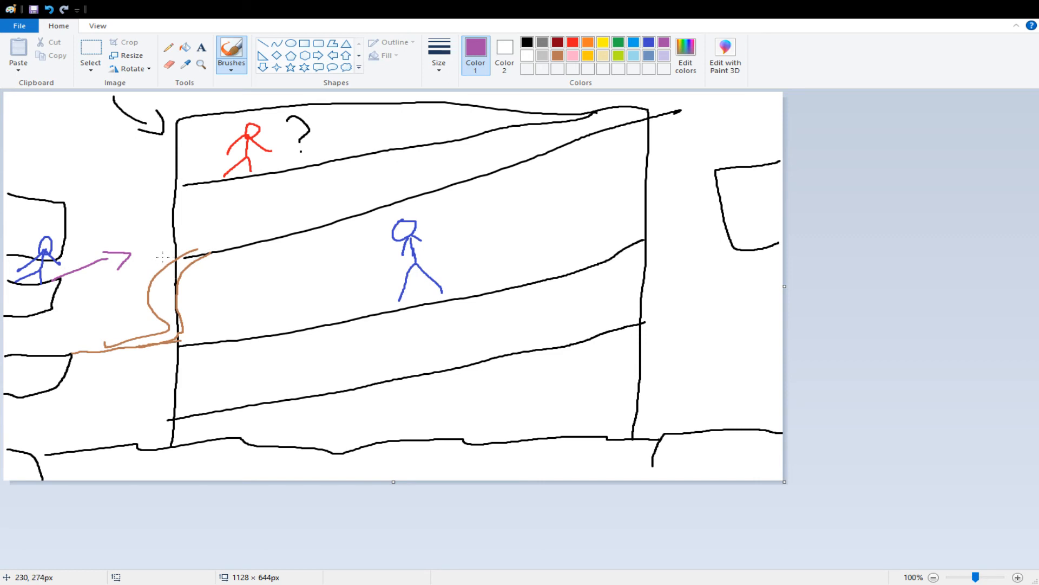
{"action": "left_click", "coordinate": [573, 42]}
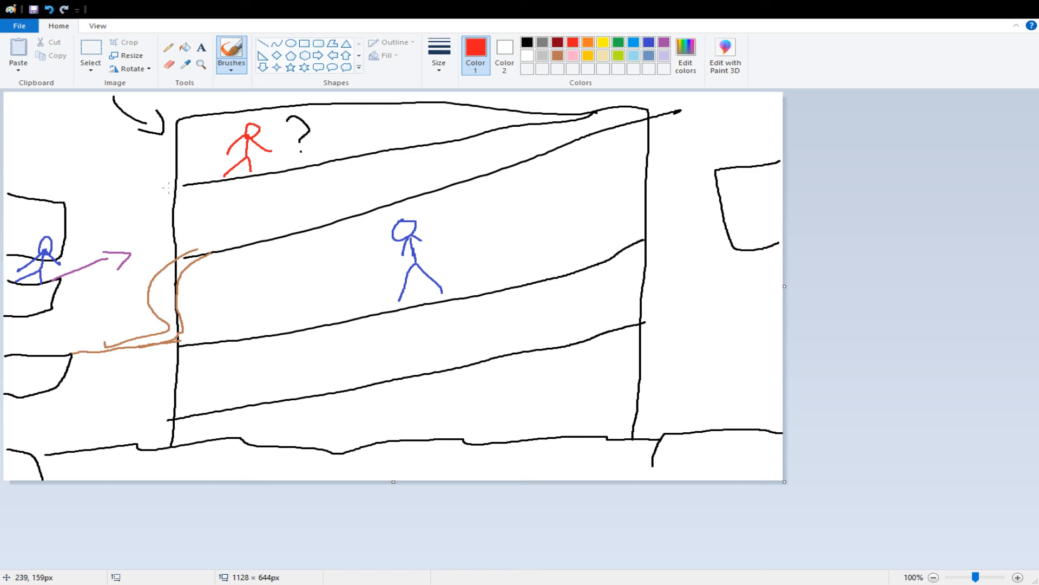
Step: Draw a red curved arrow bending downward above the staircase
{"action": "left_click_drag", "start_coordinate": [169, 178], "coordinate": [135, 202]}
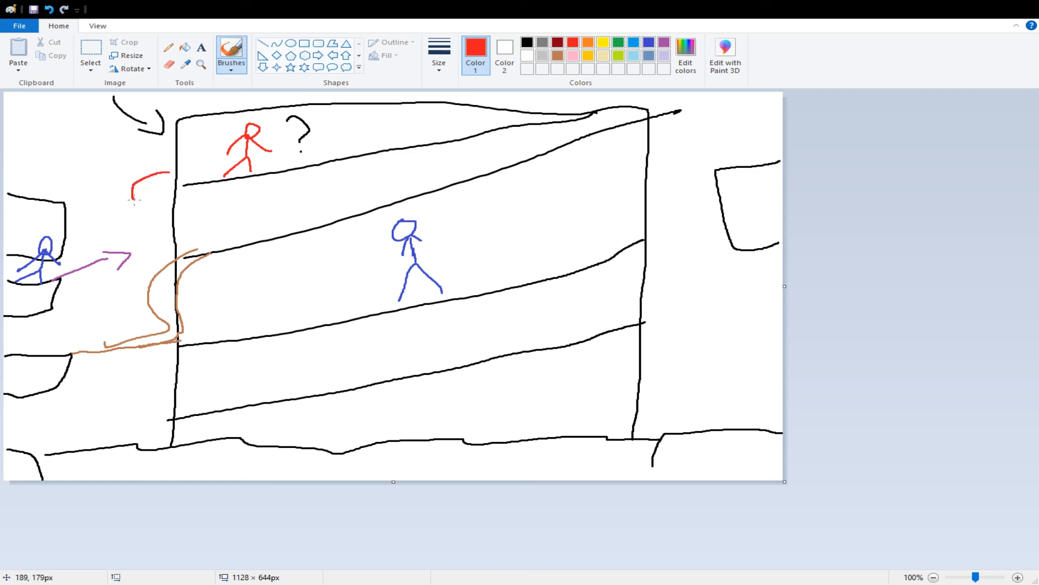
{"action": "left_click_drag", "start_coordinate": [153, 175], "coordinate": [136, 213]}
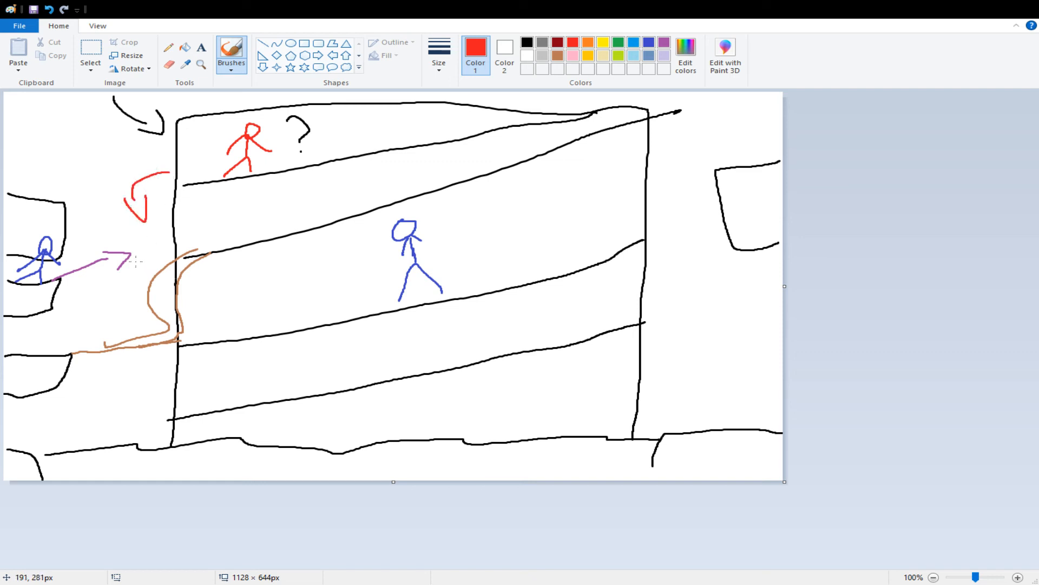
Step: Draw a red stick figure near the staircase below the arrow
{"action": "left_click_drag", "start_coordinate": [137, 265], "coordinate": [144, 240]}
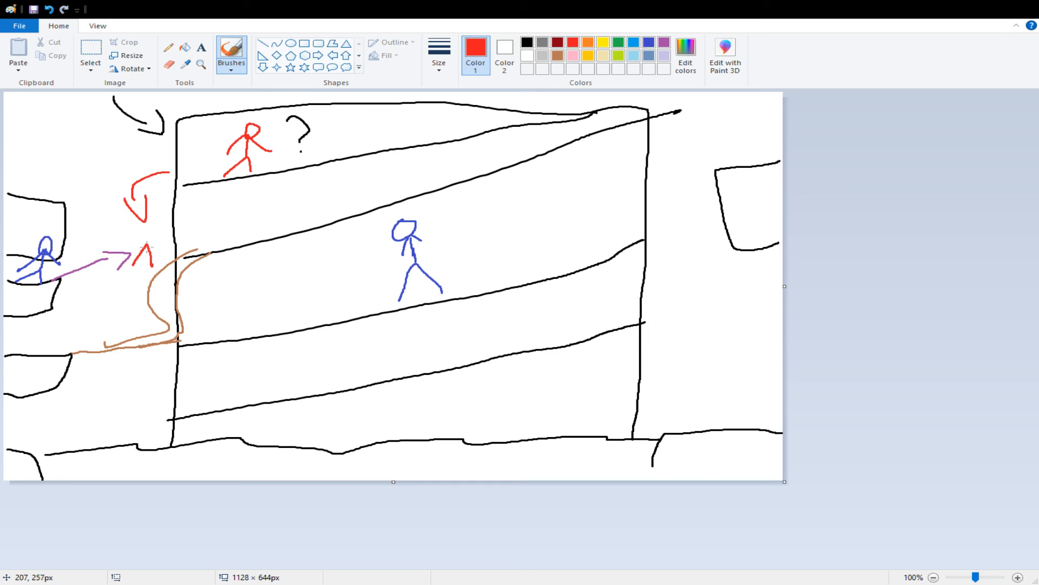
{"action": "left_click_drag", "start_coordinate": [140, 205], "coordinate": [143, 262]}
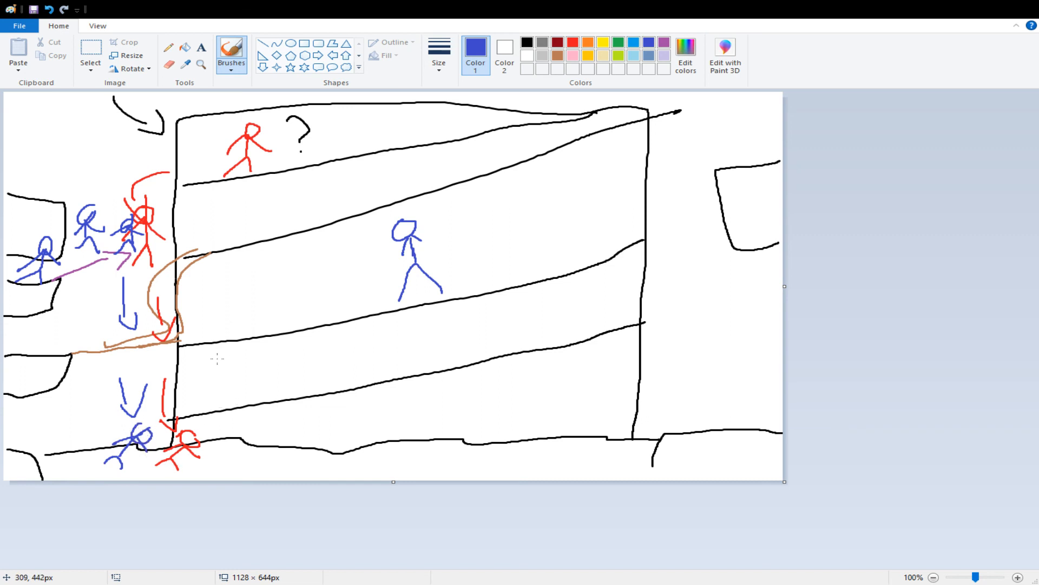
{"action": "mouse_move", "coordinate": [343, 453]}
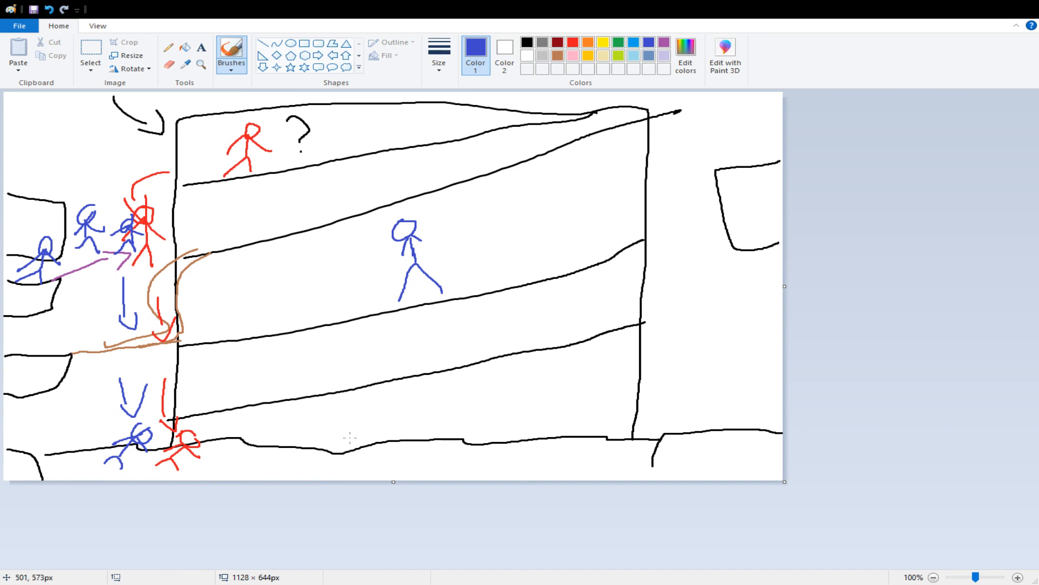
{"action": "mouse_move", "coordinate": [303, 225]}
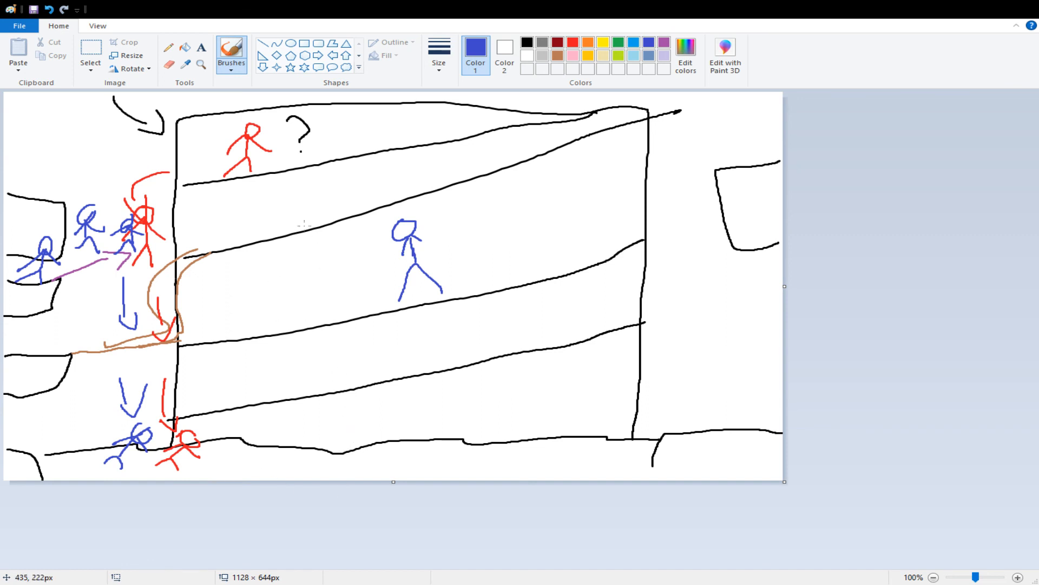